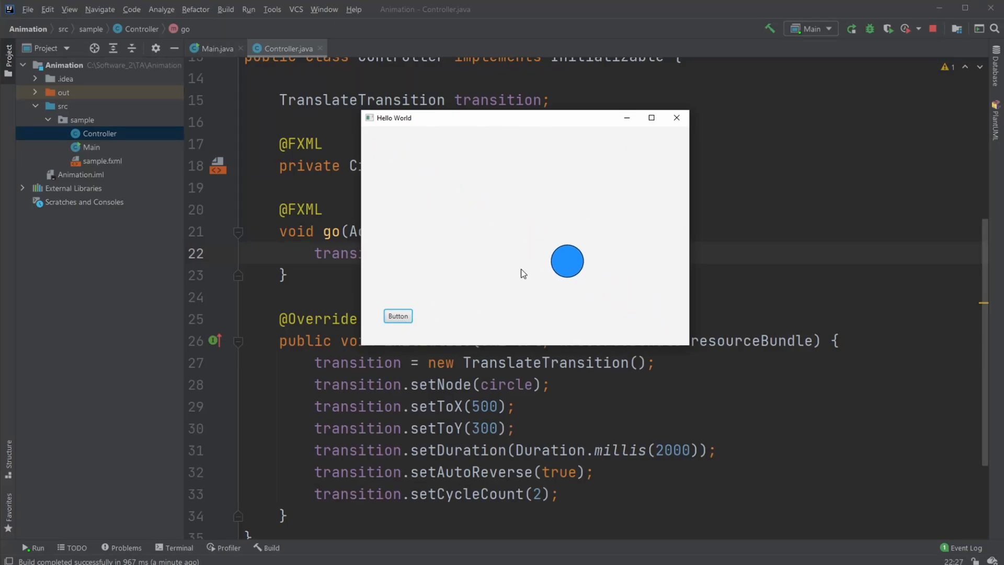
Step: Play the finished circle animation, close the app and return to Main.java
click(397, 316)
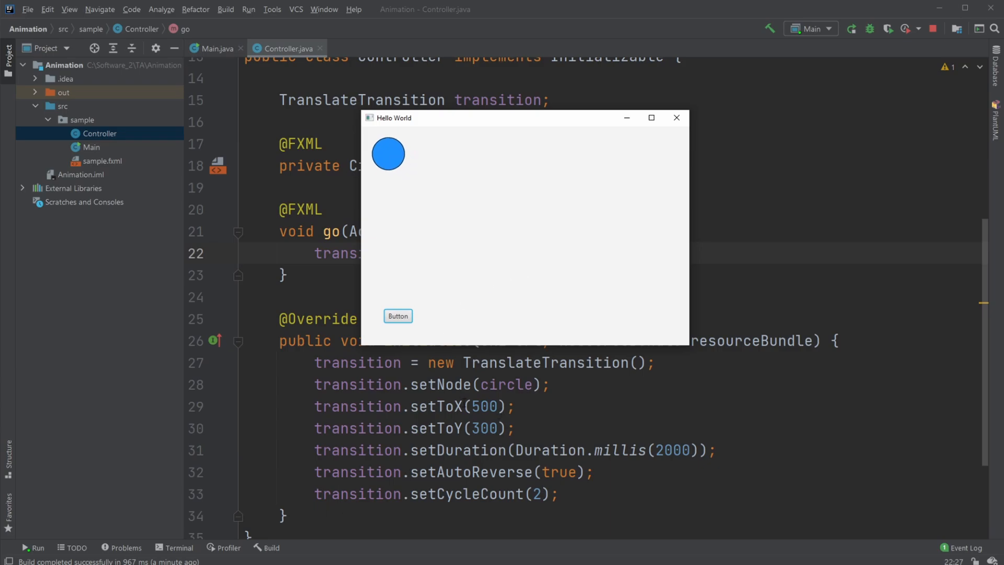
mouse_move(446, 294)
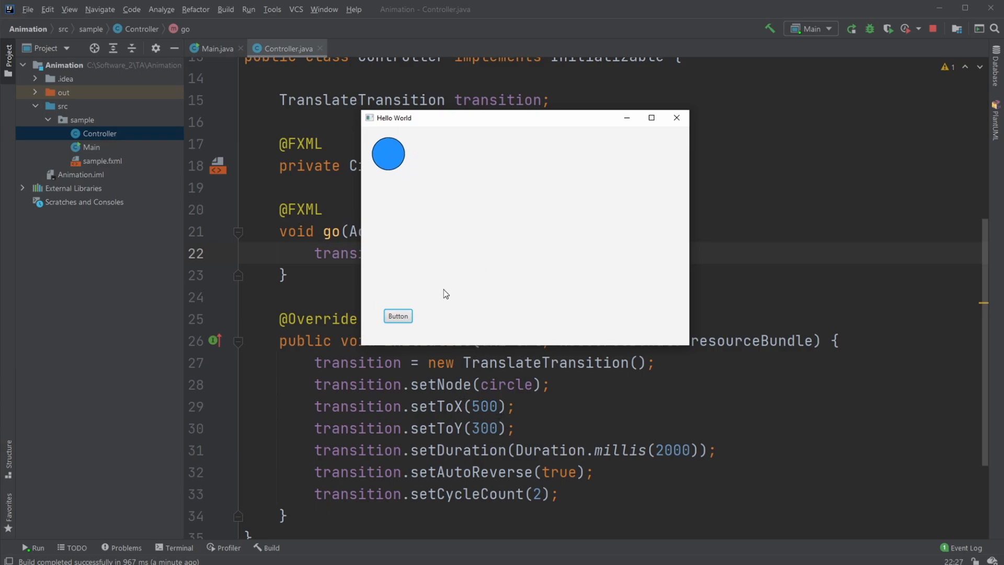
mouse_move(672, 184)
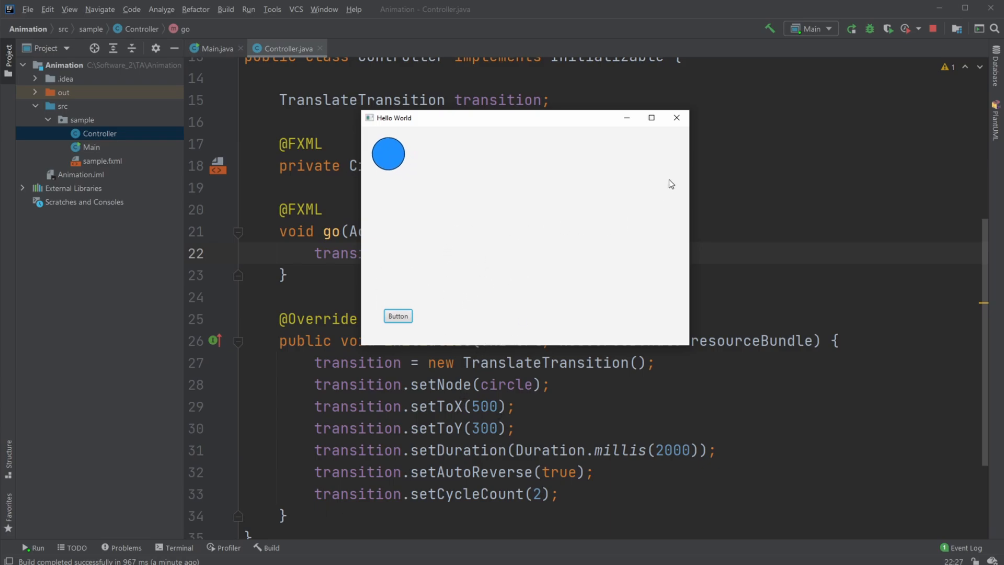
mouse_move(650, 303)
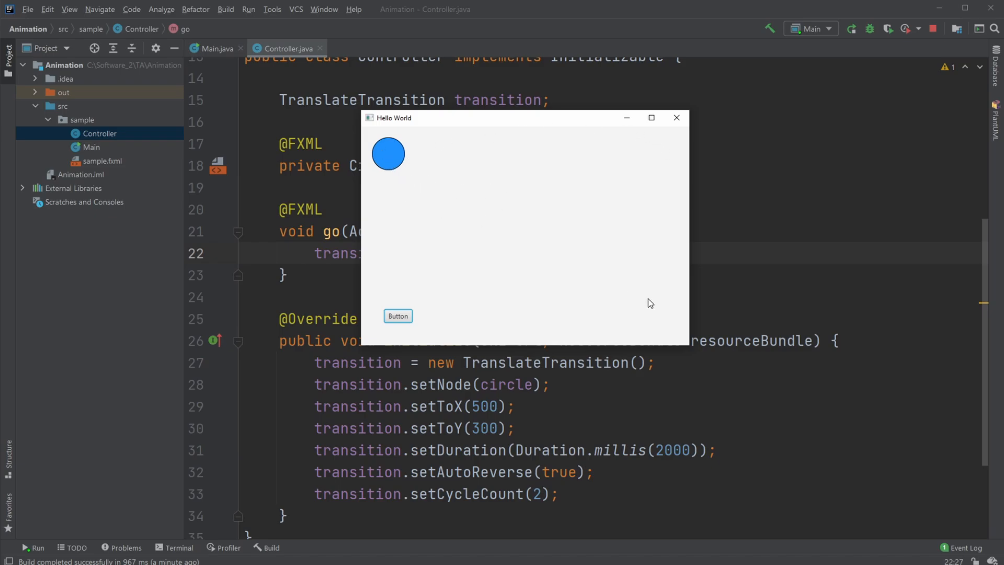
mouse_move(432, 186)
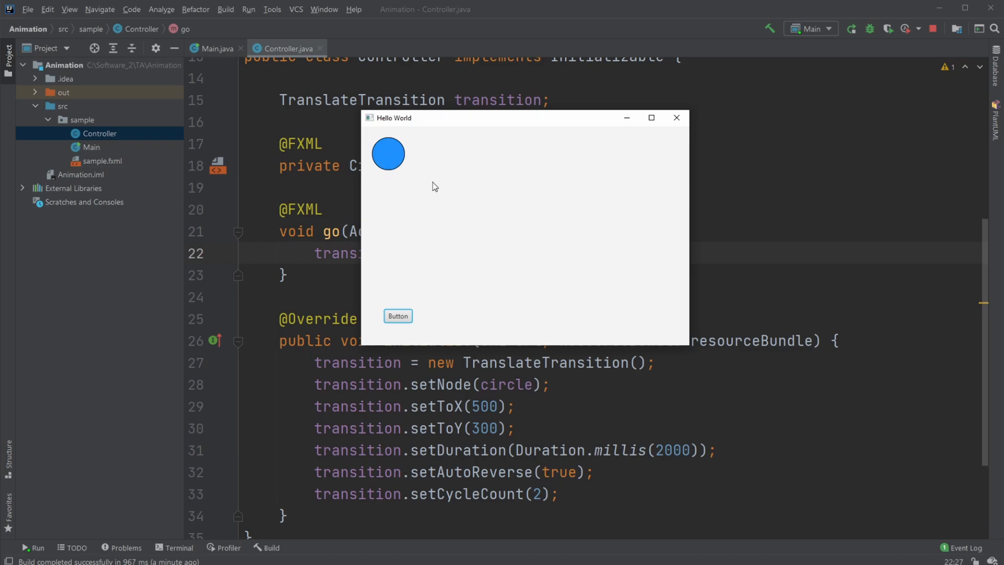
mouse_move(398, 372)
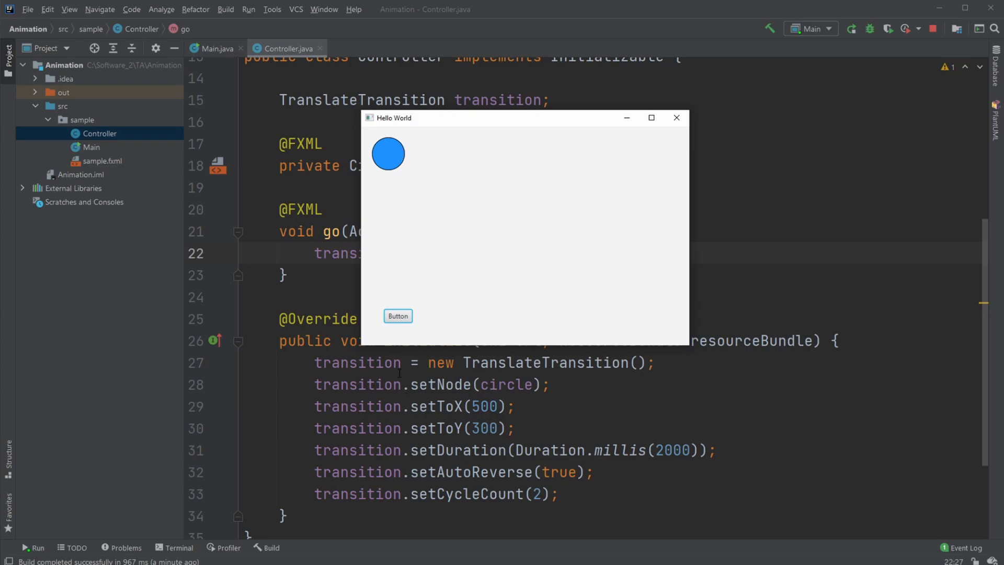
click(397, 316)
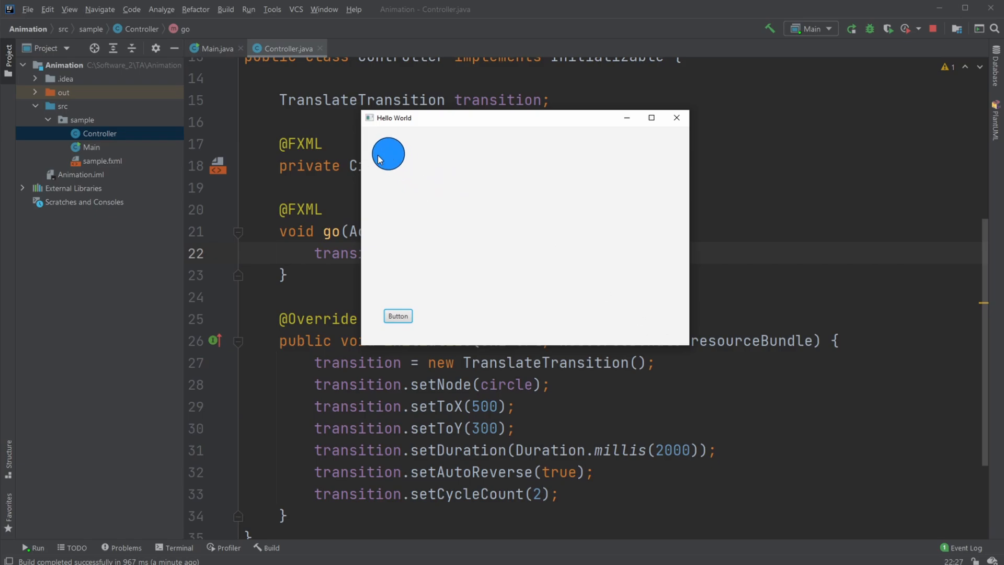
click(398, 316)
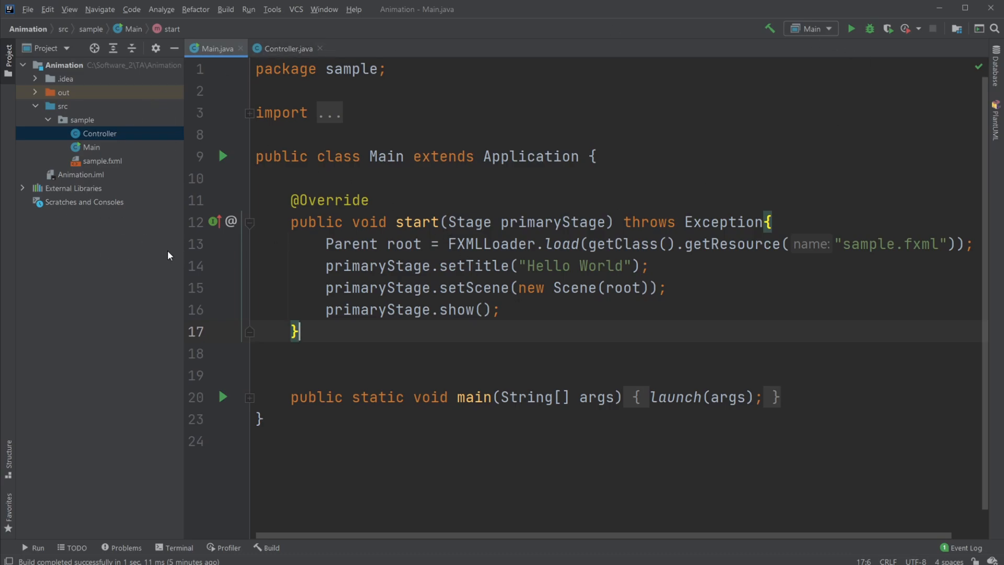
mouse_move(102, 186)
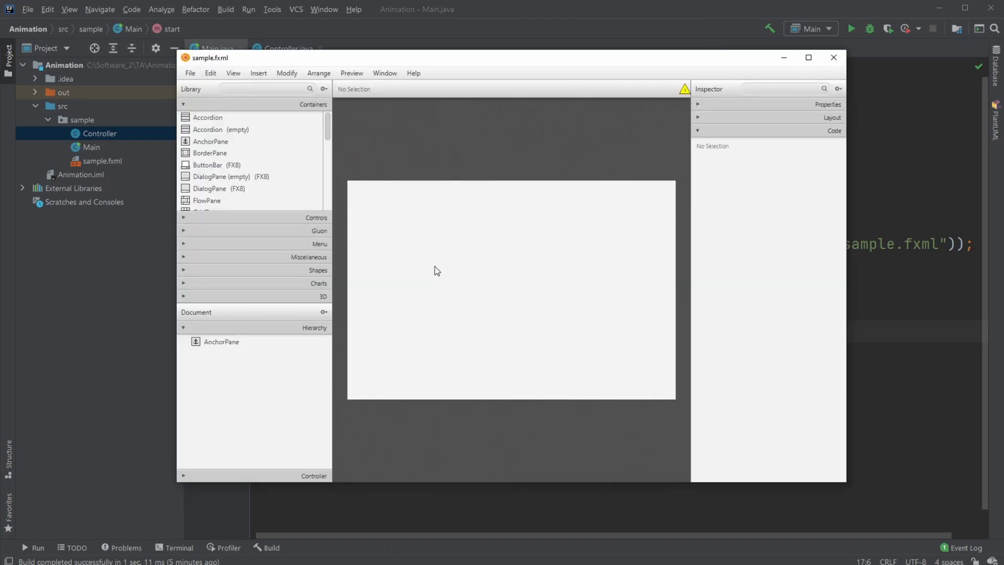
Step: Find Circle in the Library, place it in the pane with Layout X/Y of 50
click(262, 88)
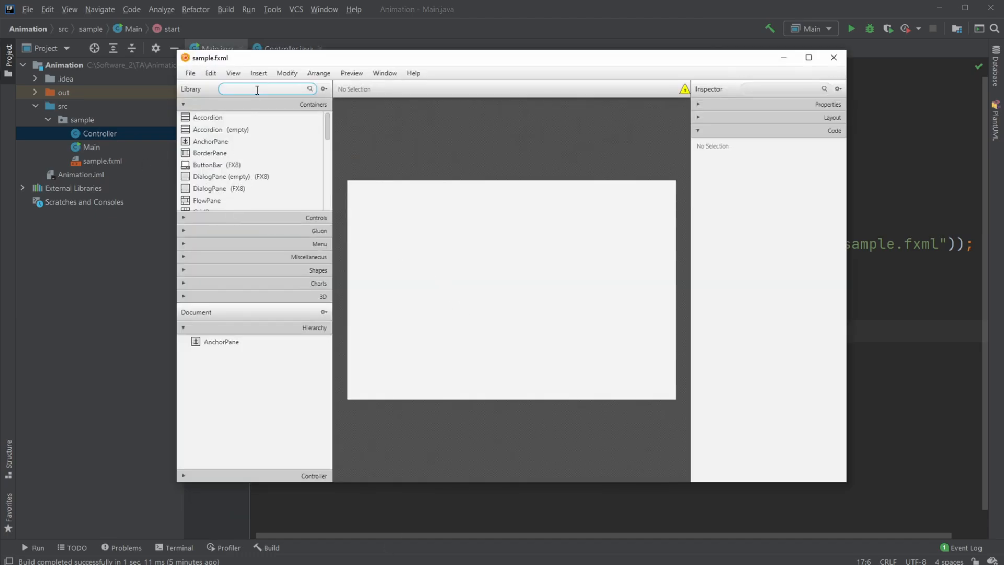
text(cir)
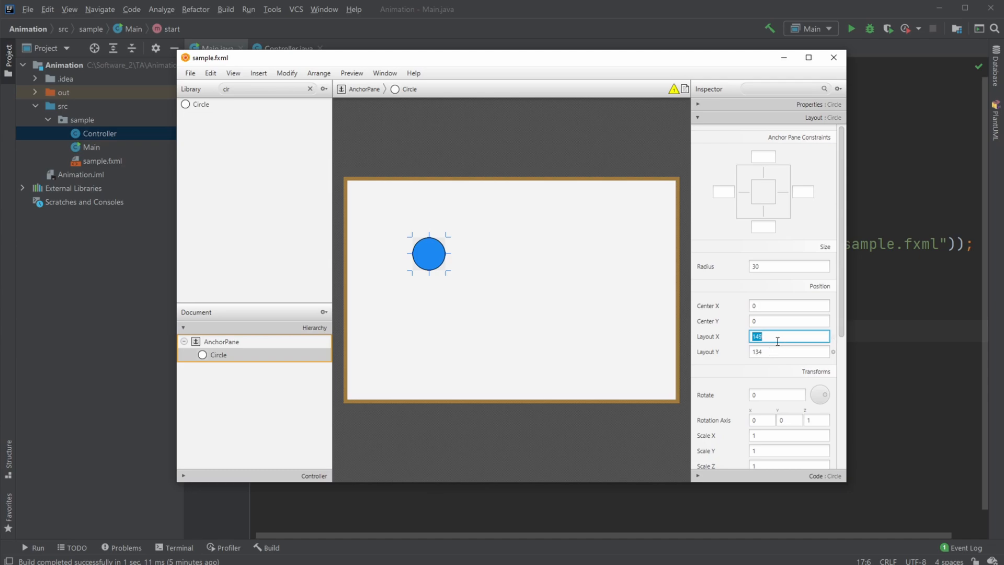
text(50)
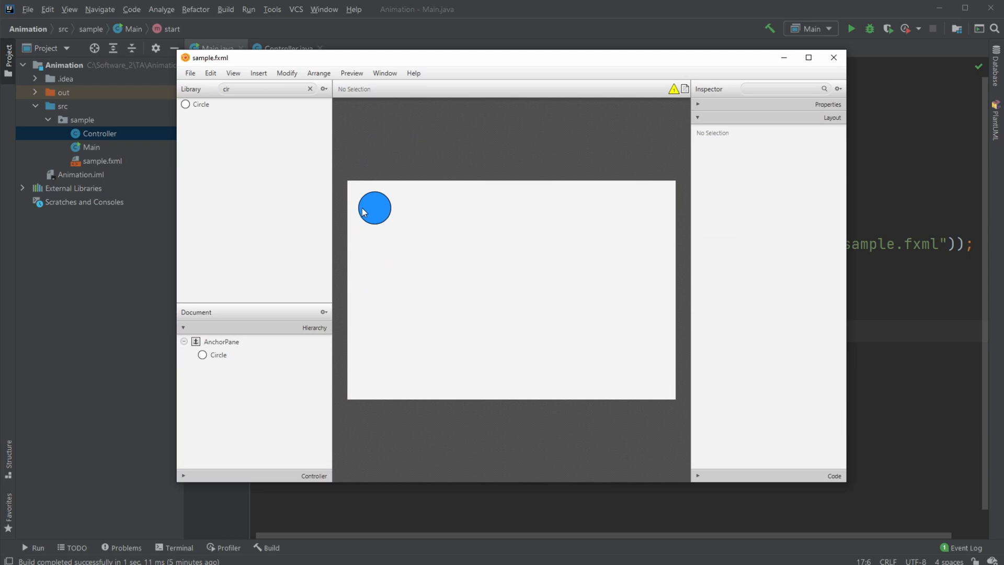
mouse_move(635, 381)
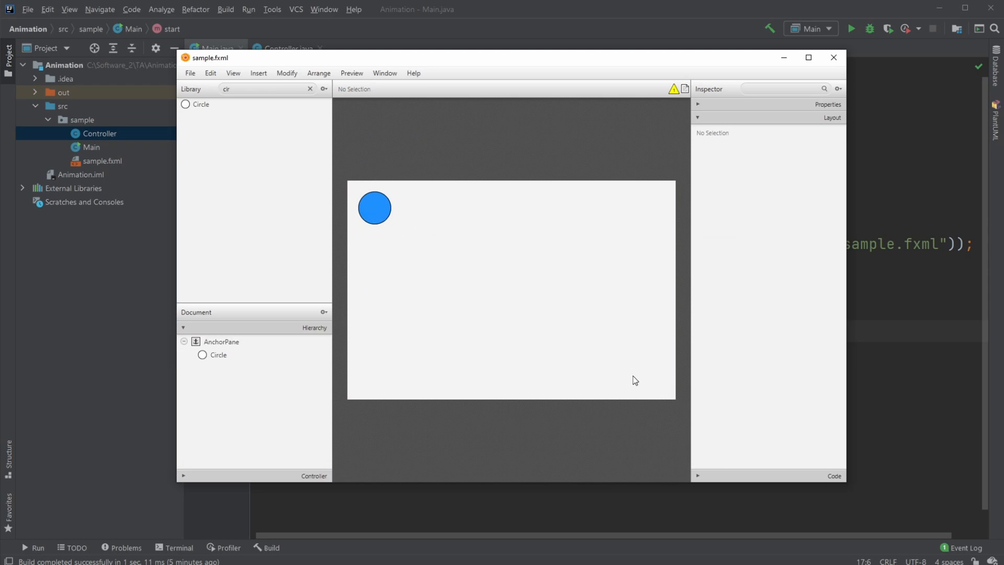
Step: Give the circle the fx:id 'circle' in the Code section
click(375, 208)
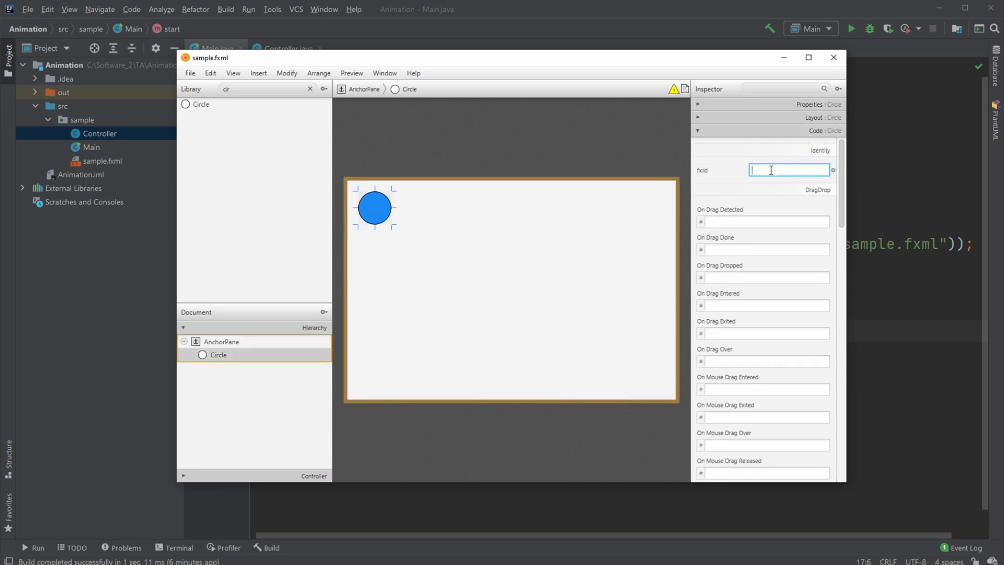
text(circl)
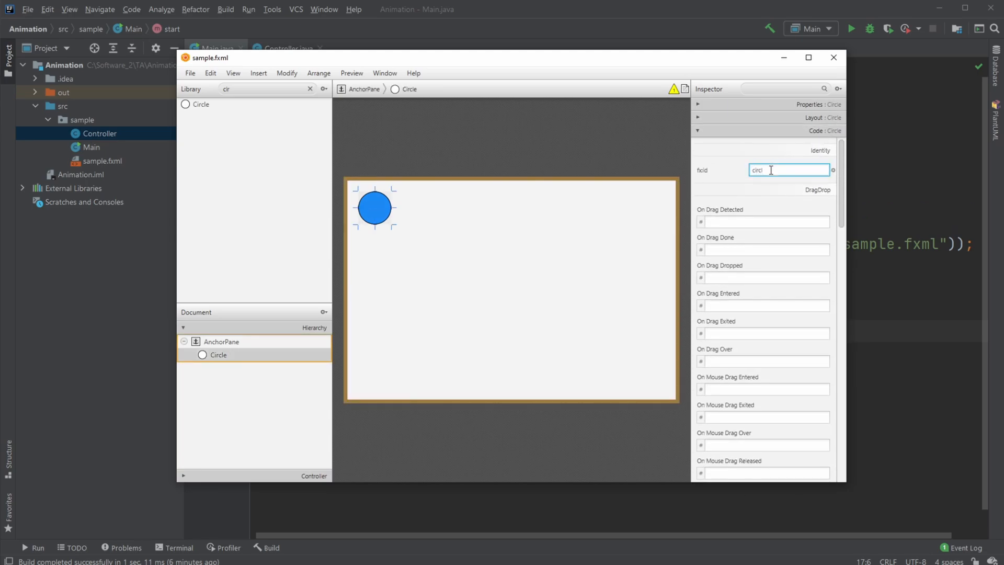
text(e)
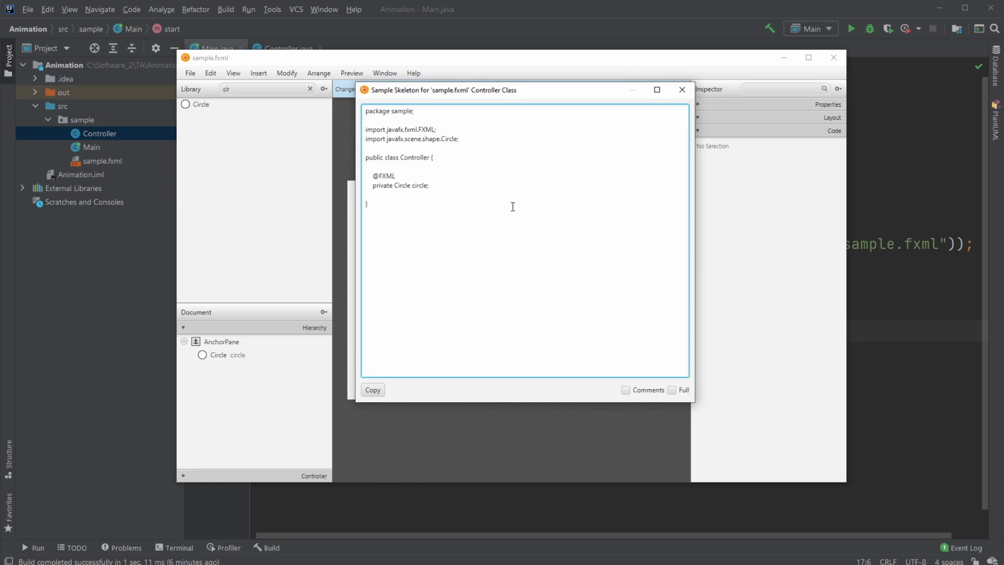
Step: Show the sample controller skeleton with the circle field and copy it
click(373, 389)
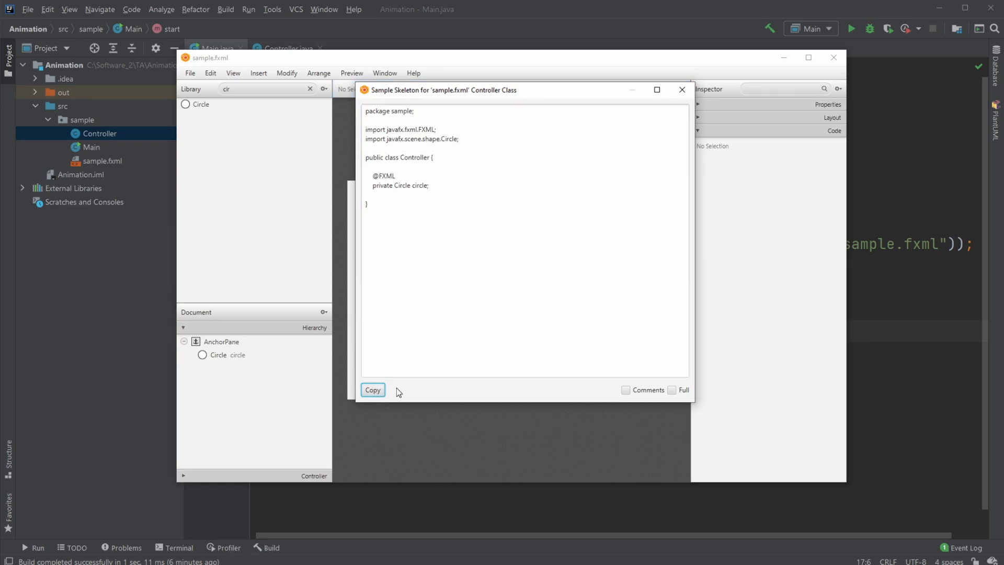
click(681, 90)
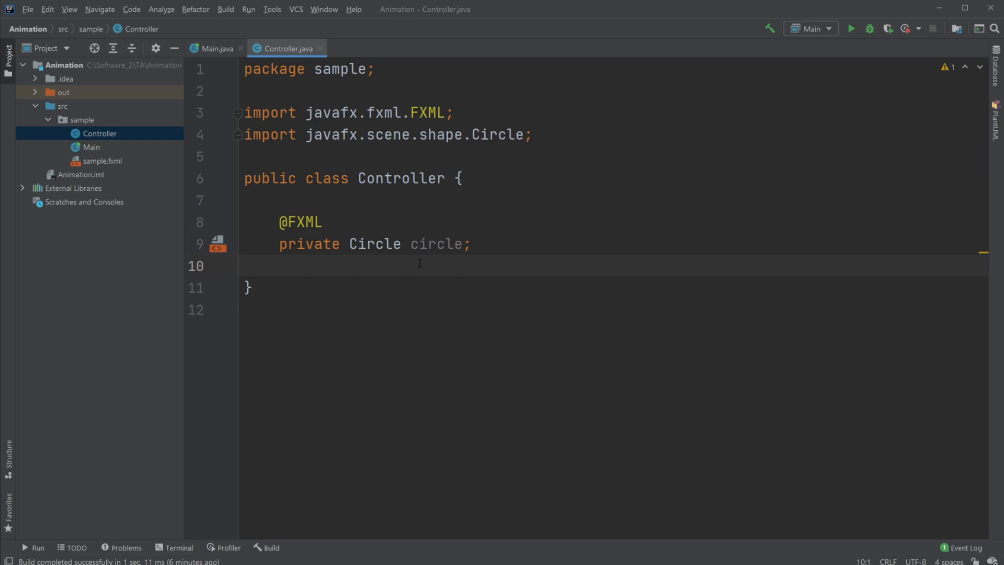
mouse_move(363, 272)
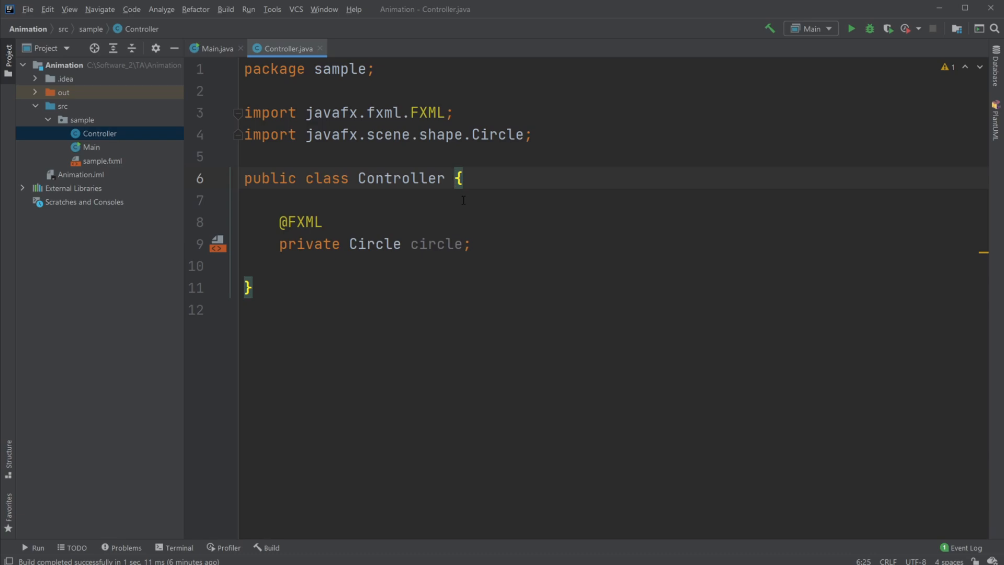
Step: Make Controller implement Initializable and generate the empty initialize method
text(implements)
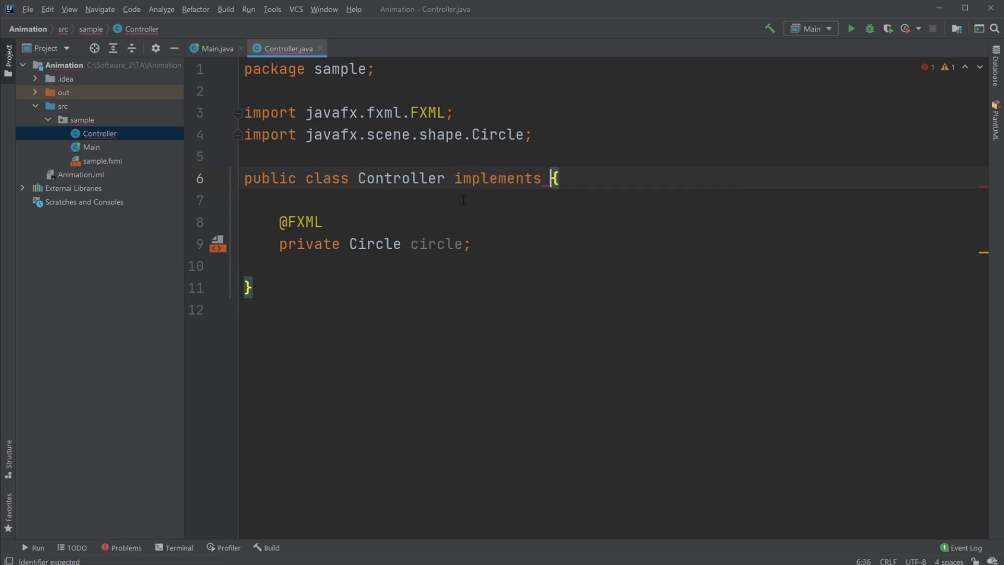
text(In)
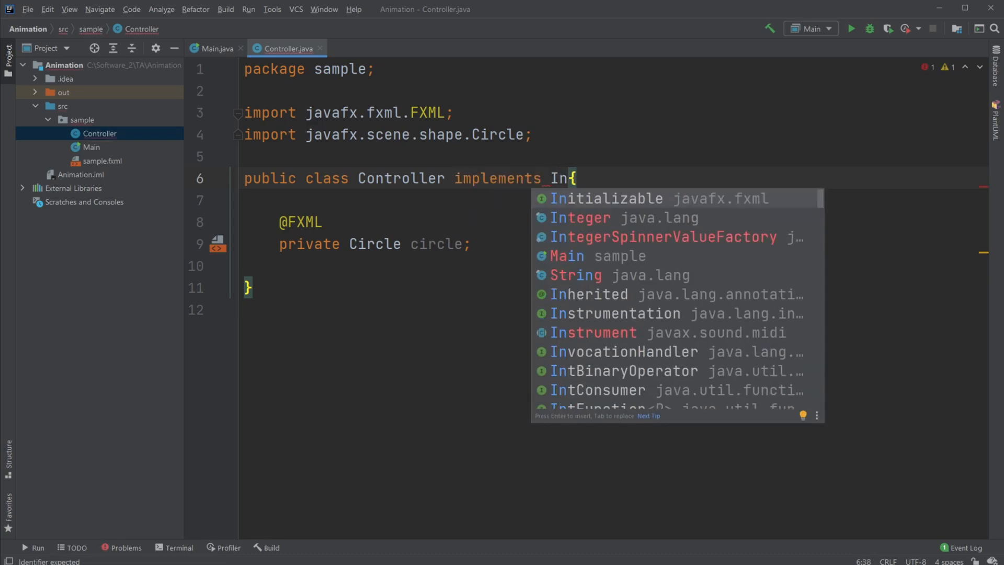
click(605, 199)
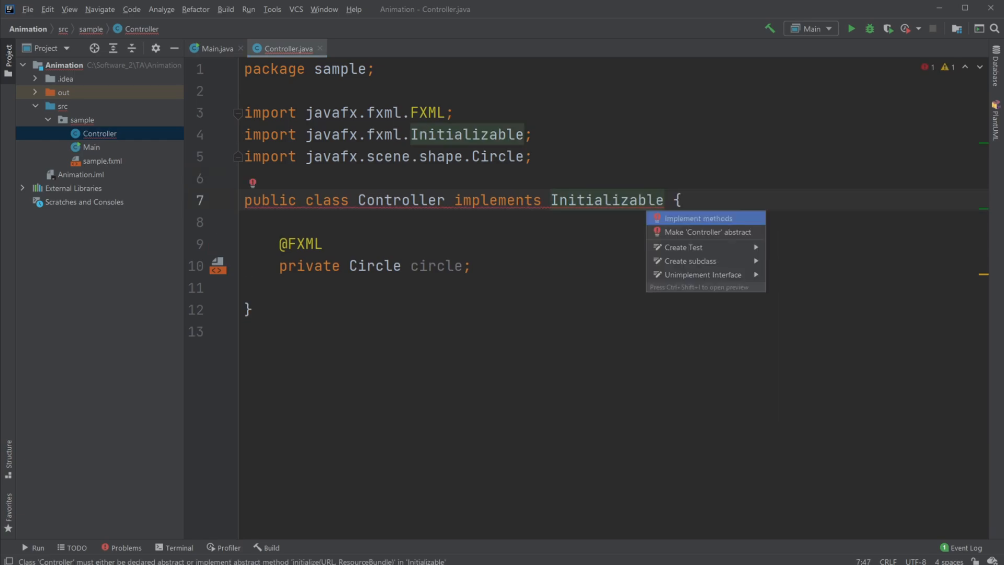
click(700, 218)
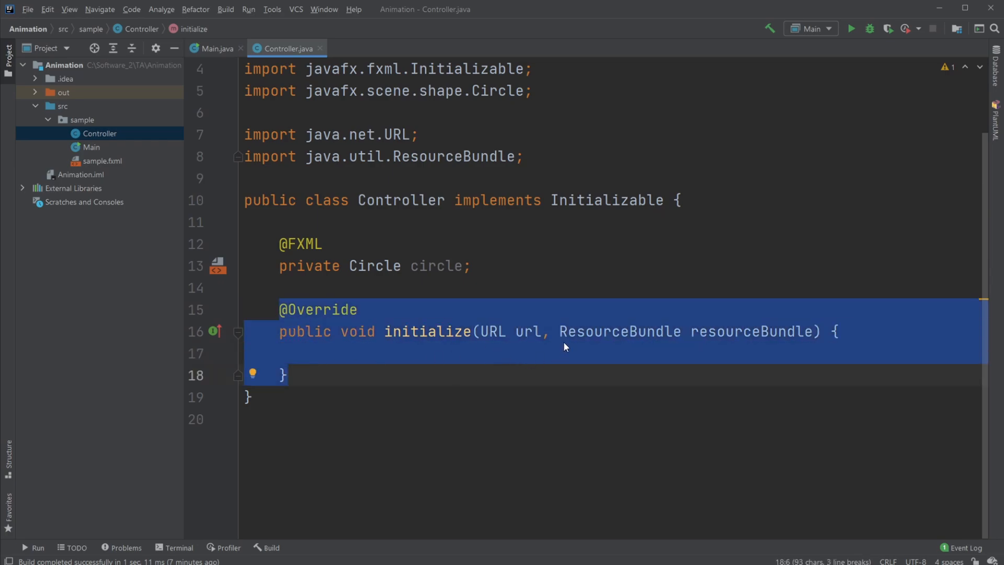
click(447, 353)
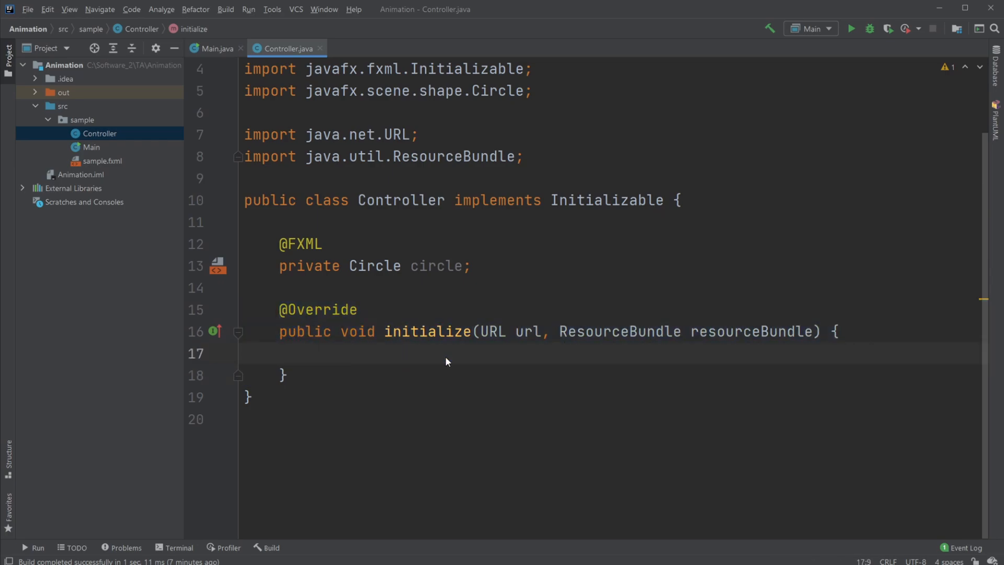
Step: Create a TranslateTransition in initialize and set its node to circle
text(T)
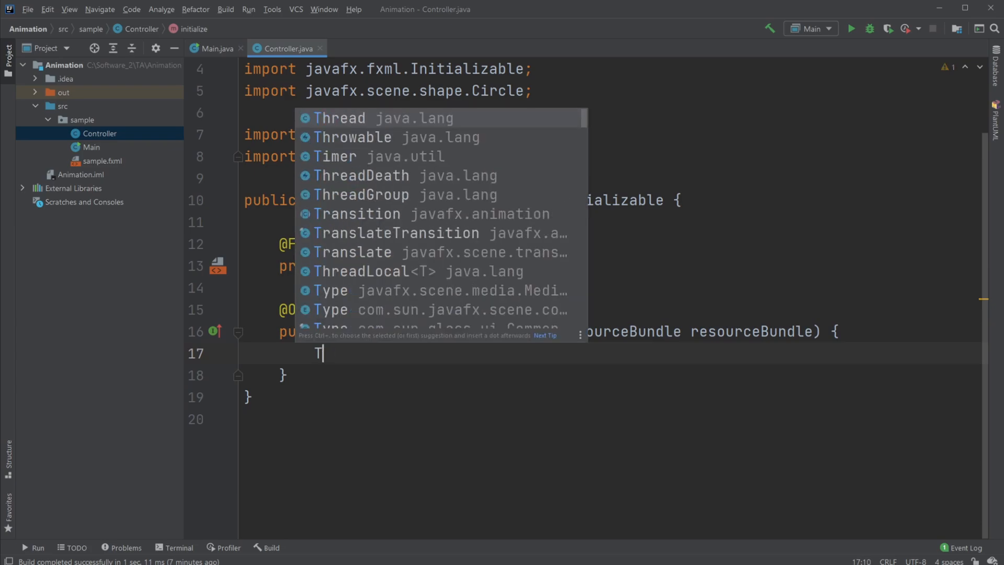
text(ranslateTransition transition =)
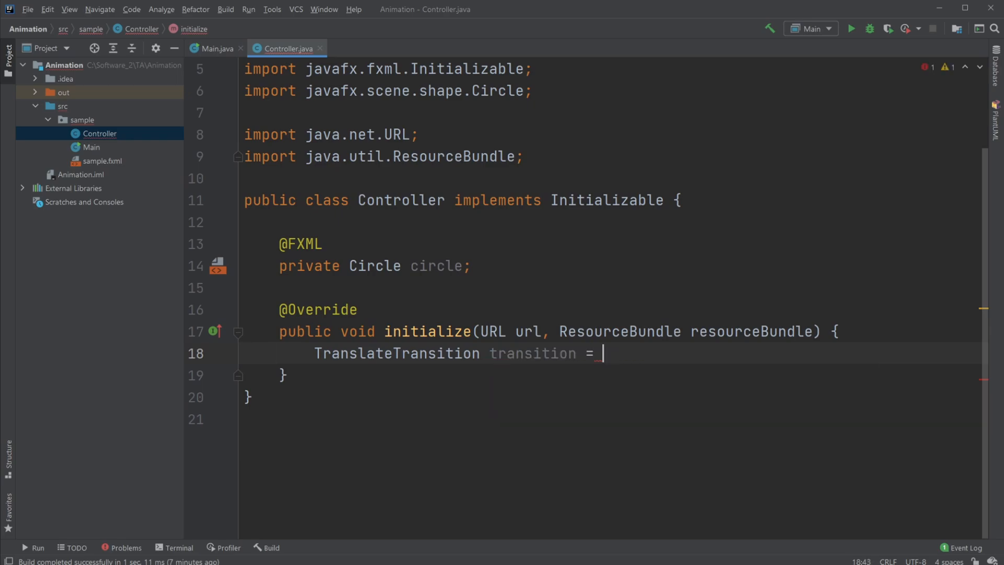
text(new TranslateTransition();)
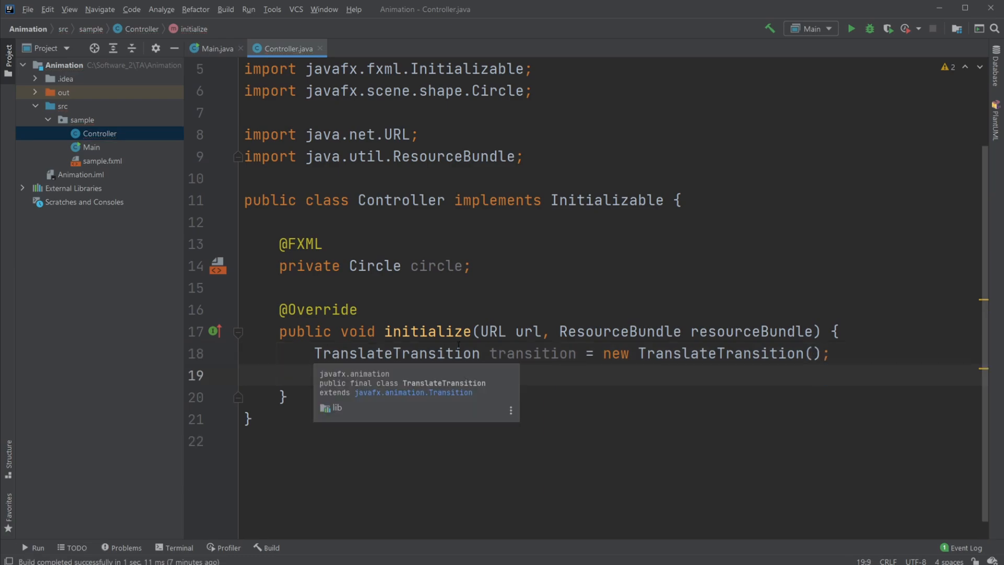
text(transition)
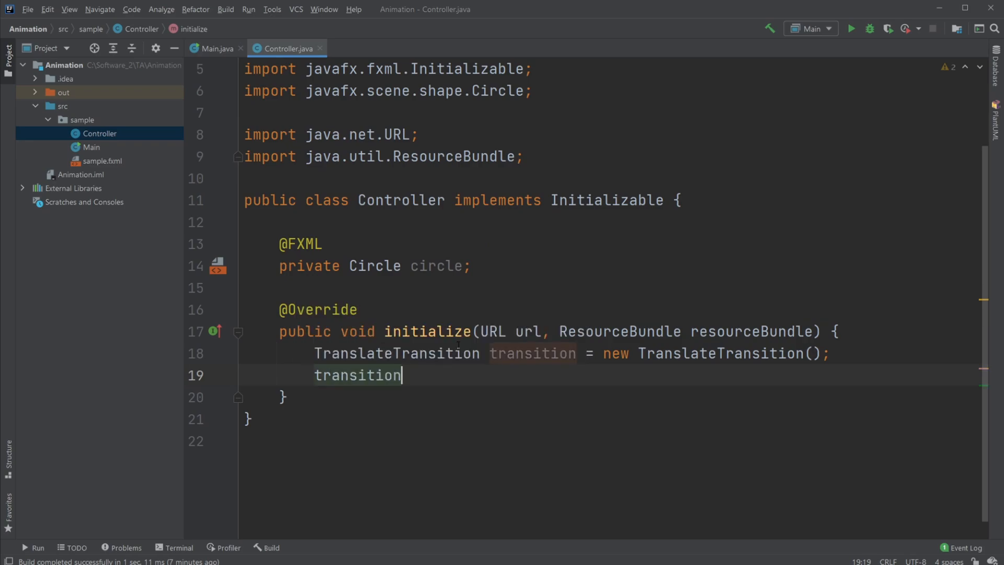
text(.setNode();)
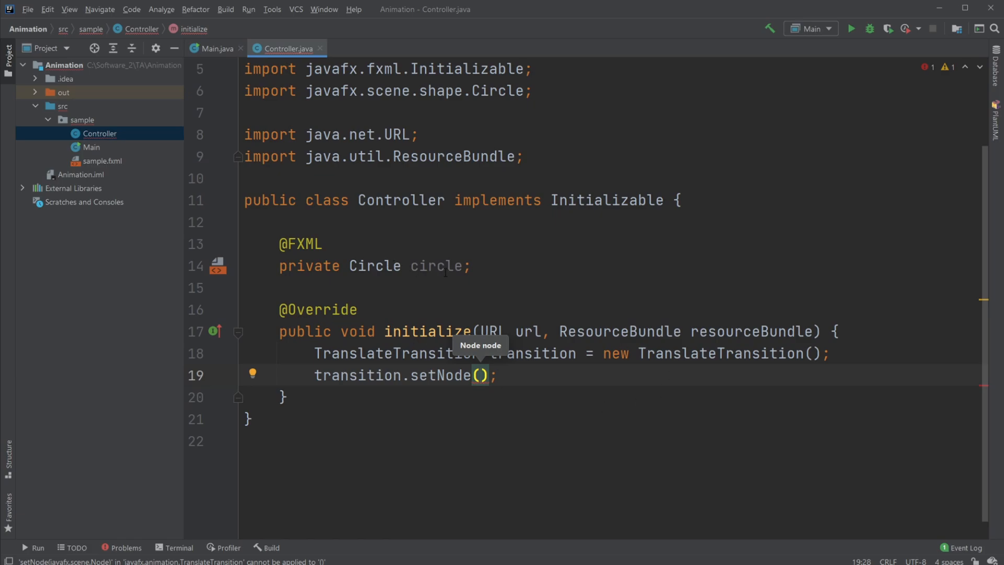
text(circle)
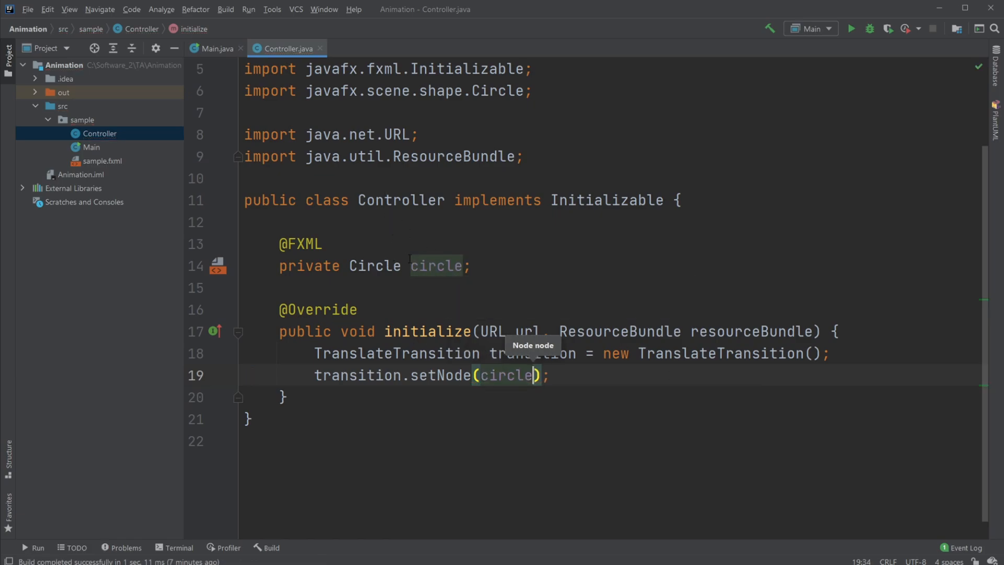
key(enter)
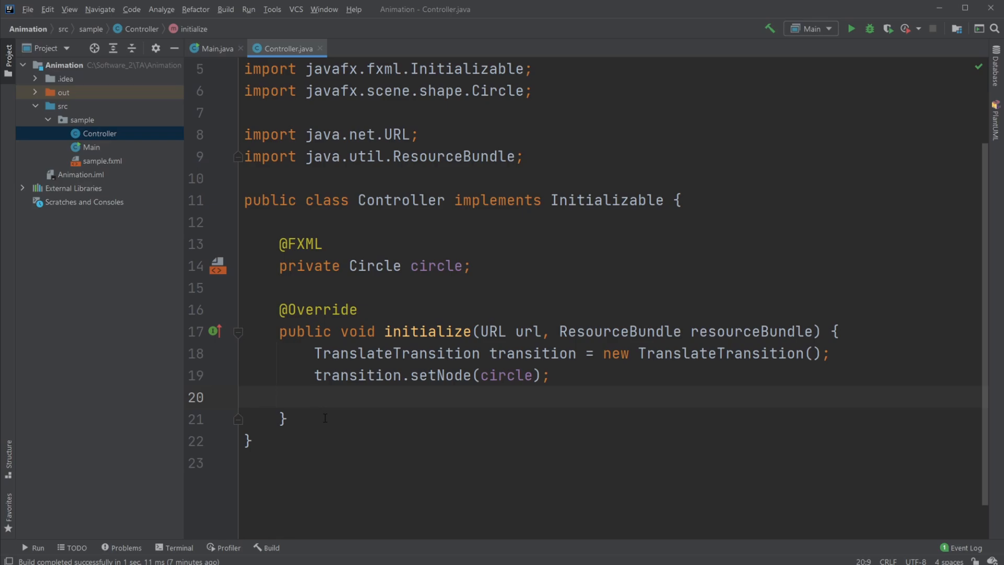
Step: Add empty setToX and setToY calls on the transition
text(transition.s)
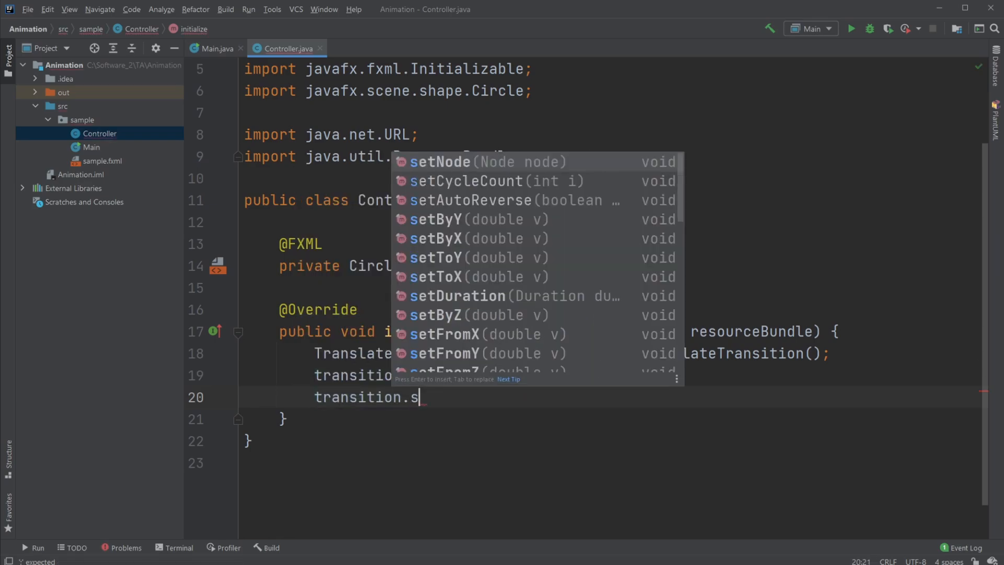
text(etToX();)
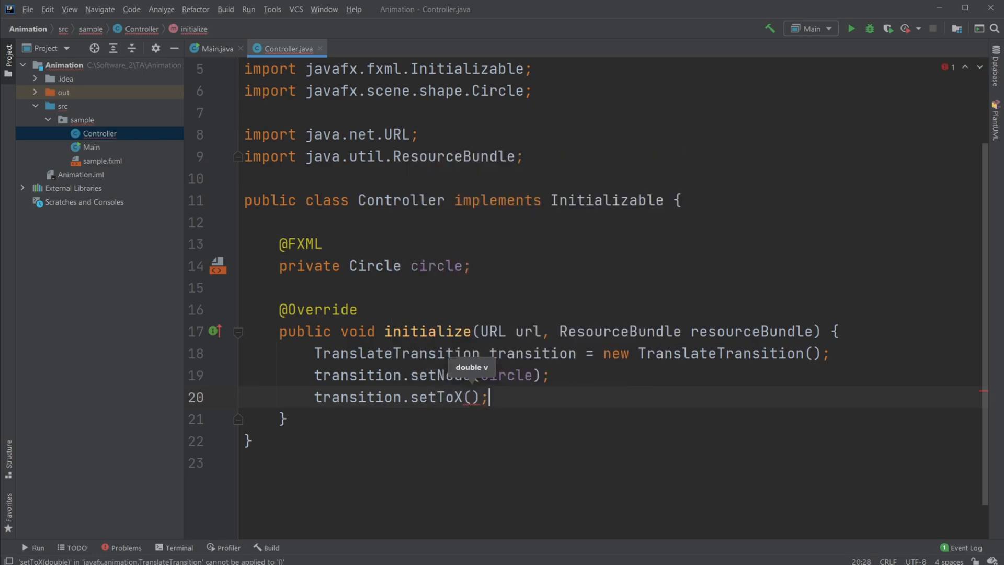
mouse_move(392, 296)
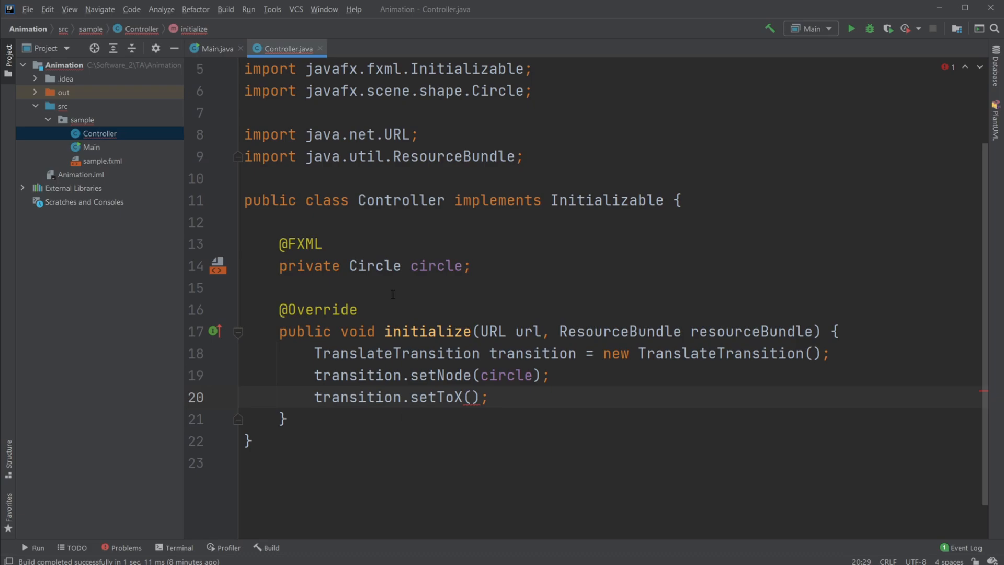
text(transition)
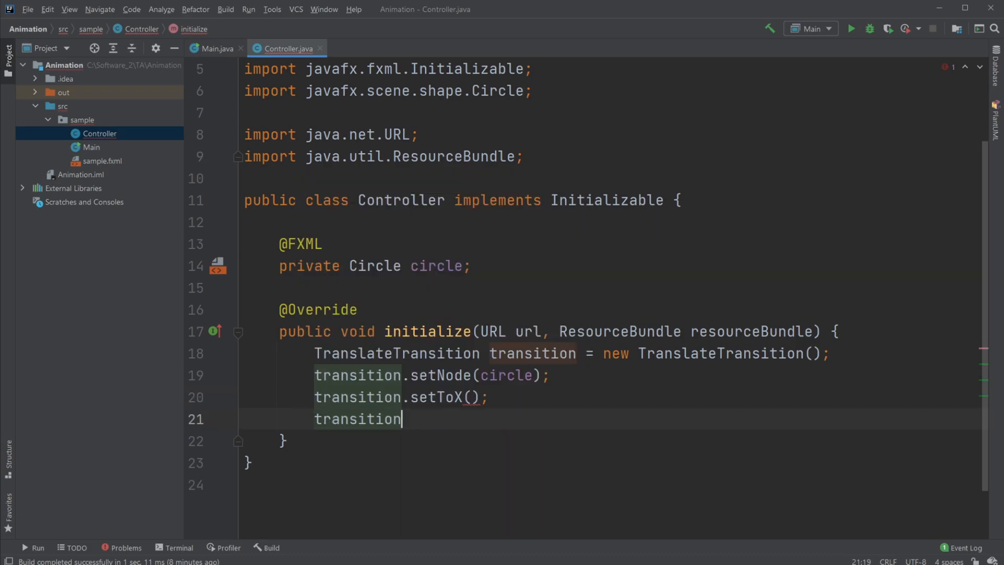
text(.setToY();)
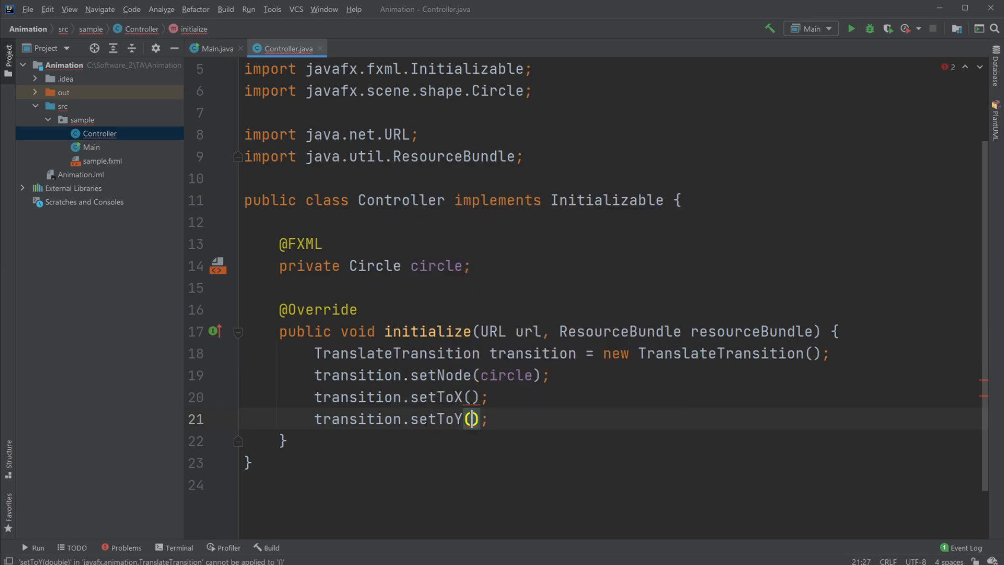
click(468, 397)
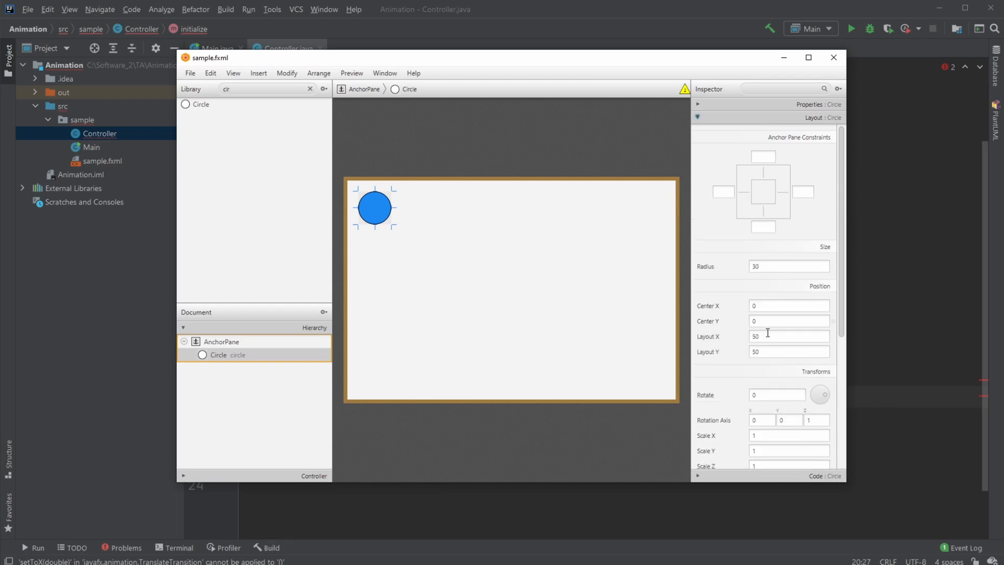
mouse_move(383, 227)
text(350)
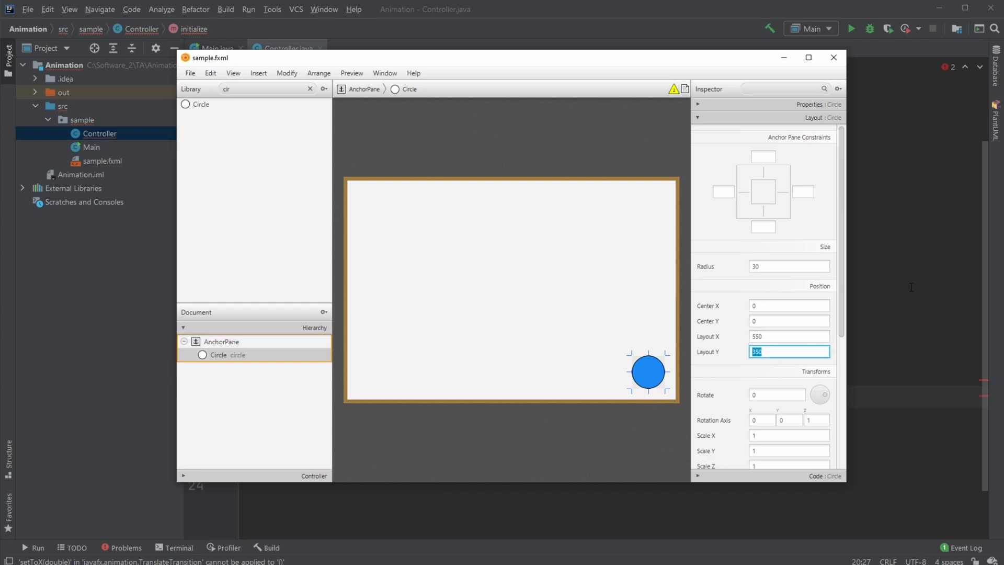
Step: Return to the controller and fill in the target position value 300
click(833, 57)
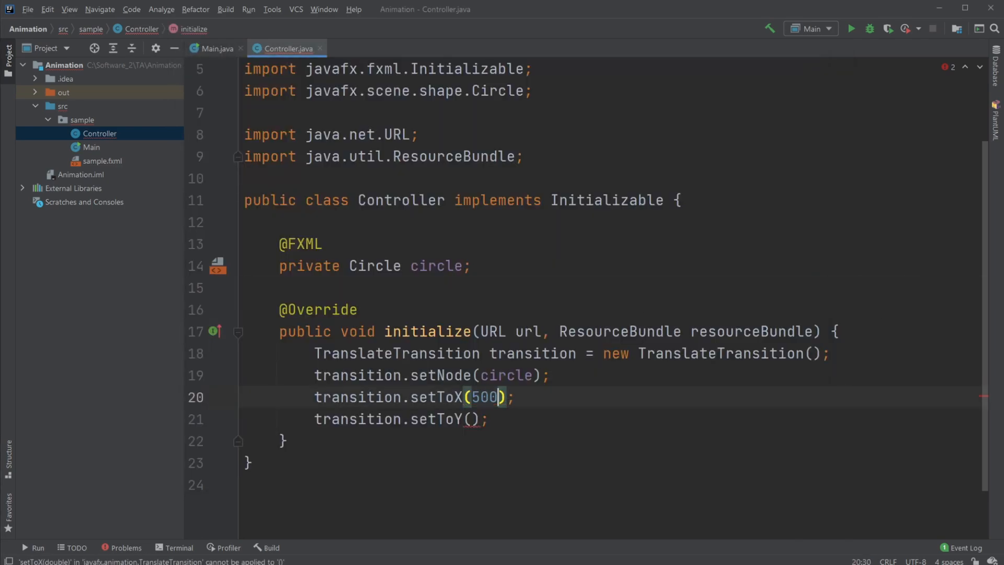
text(300)
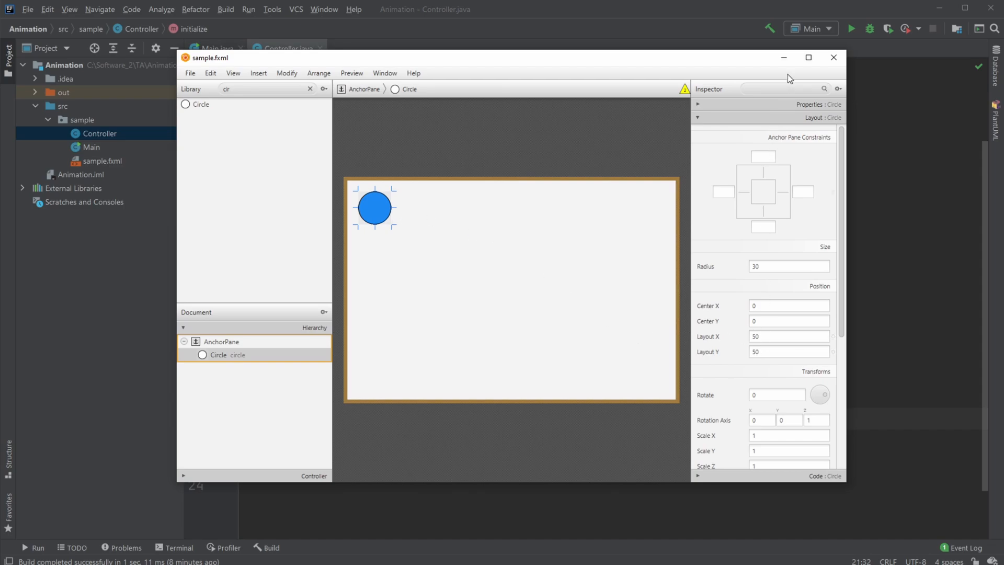
mouse_move(768, 242)
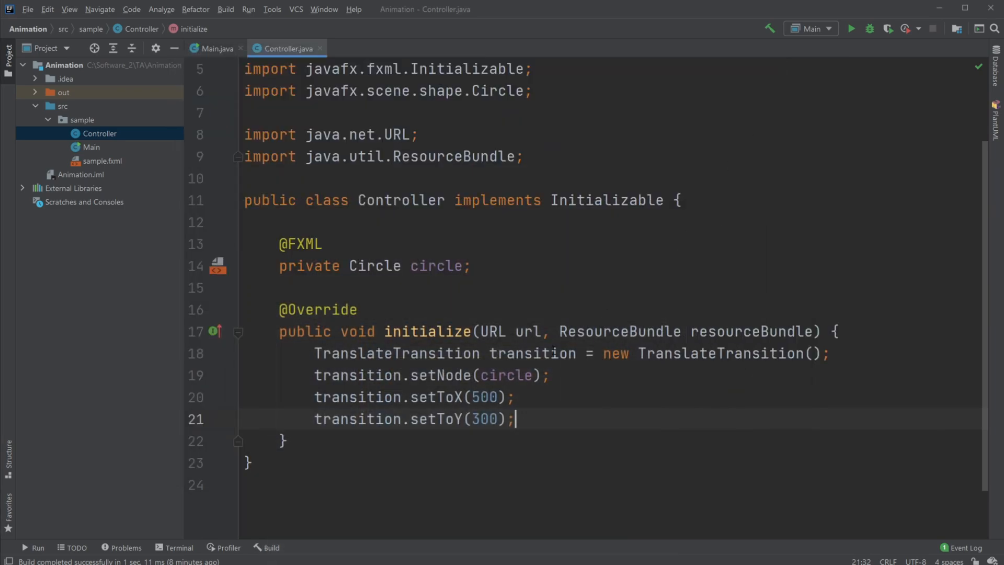
mouse_move(543, 422)
text(transition.play();)
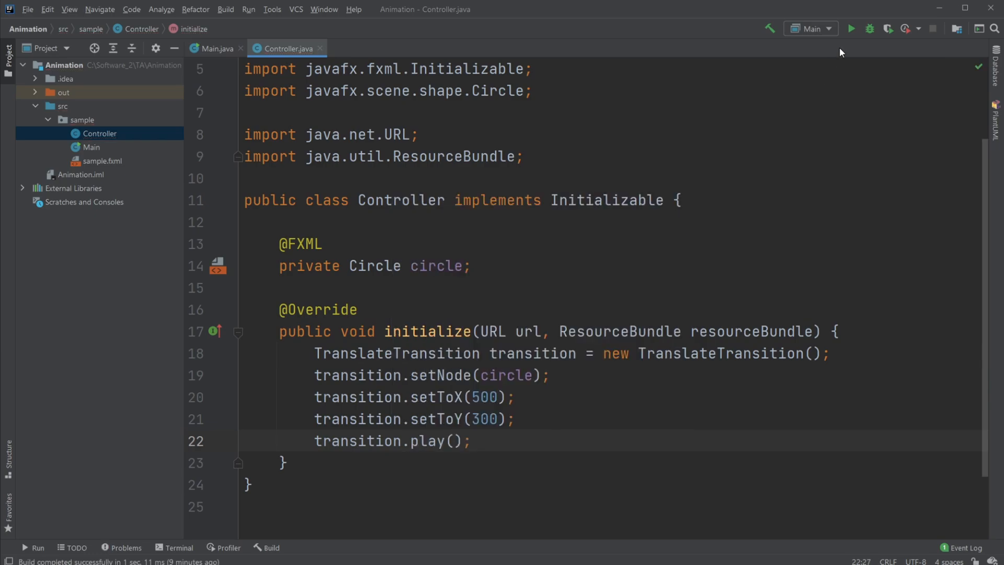
Step: Run Main twice to watch the circle slide to the bottom-right, closing each time
click(851, 29)
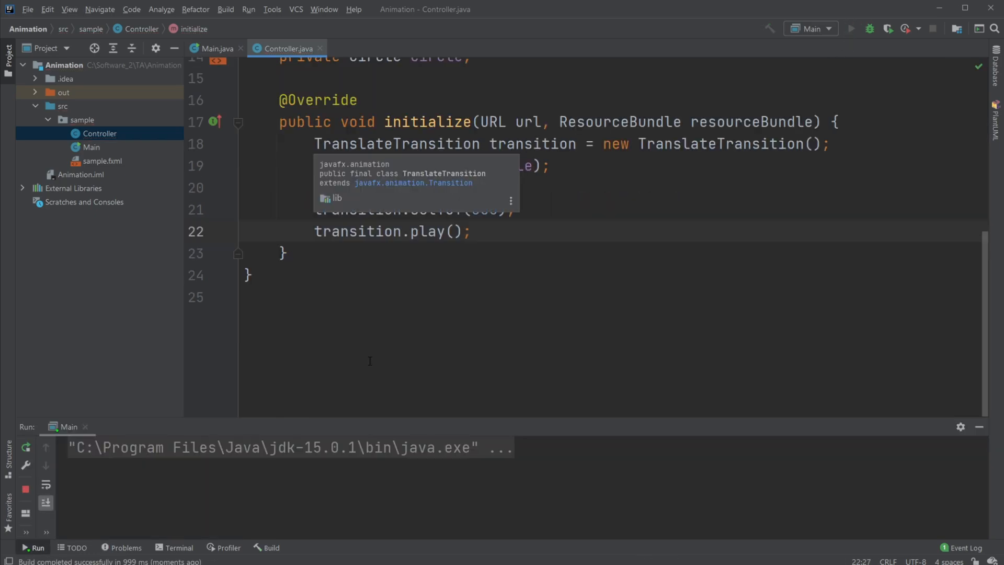
click(850, 28)
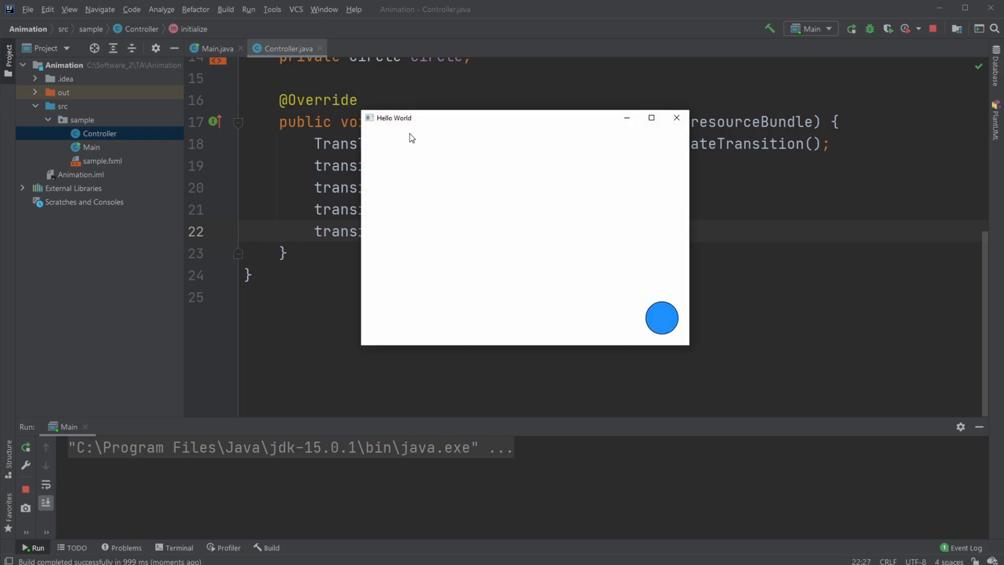
click(676, 117)
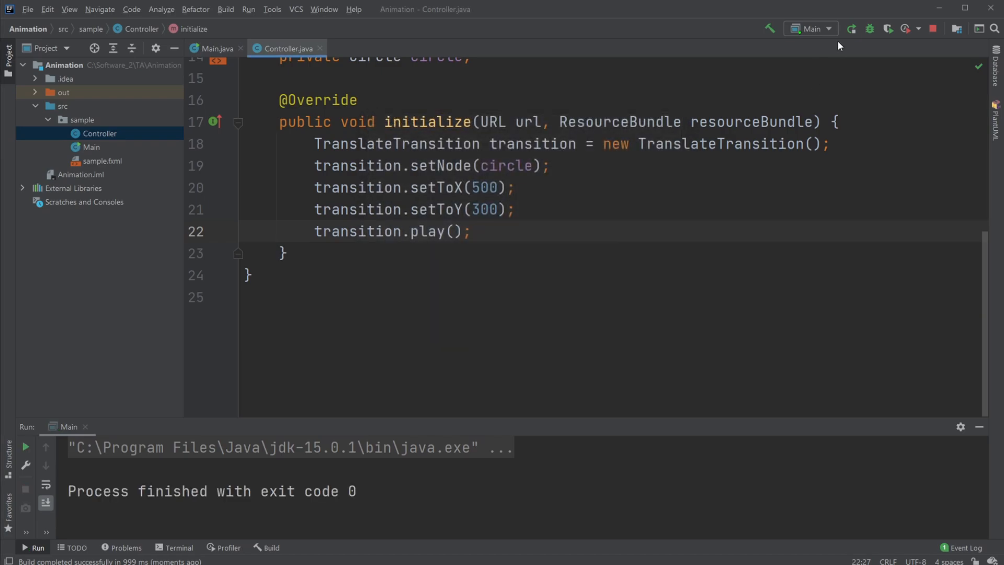
click(852, 28)
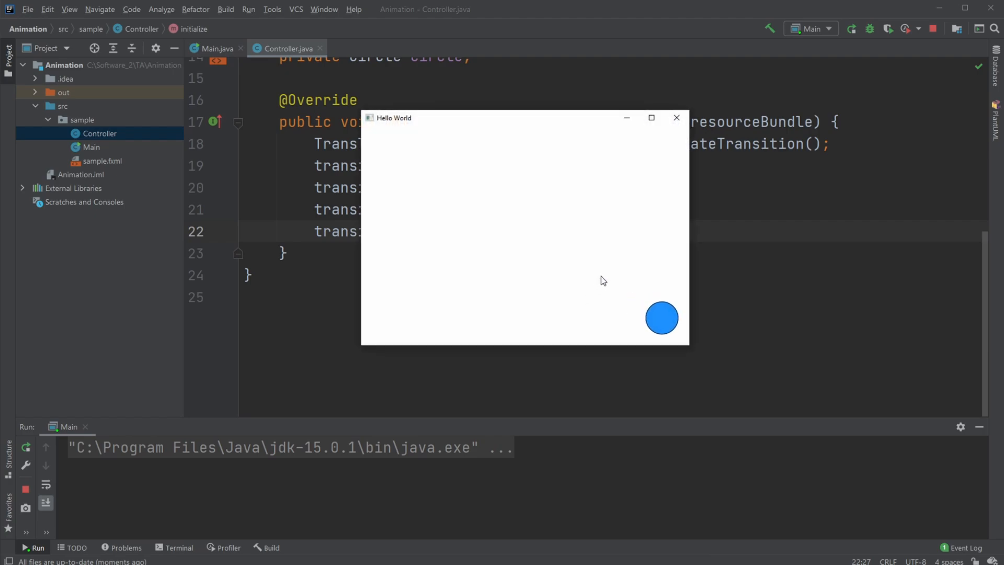
click(676, 118)
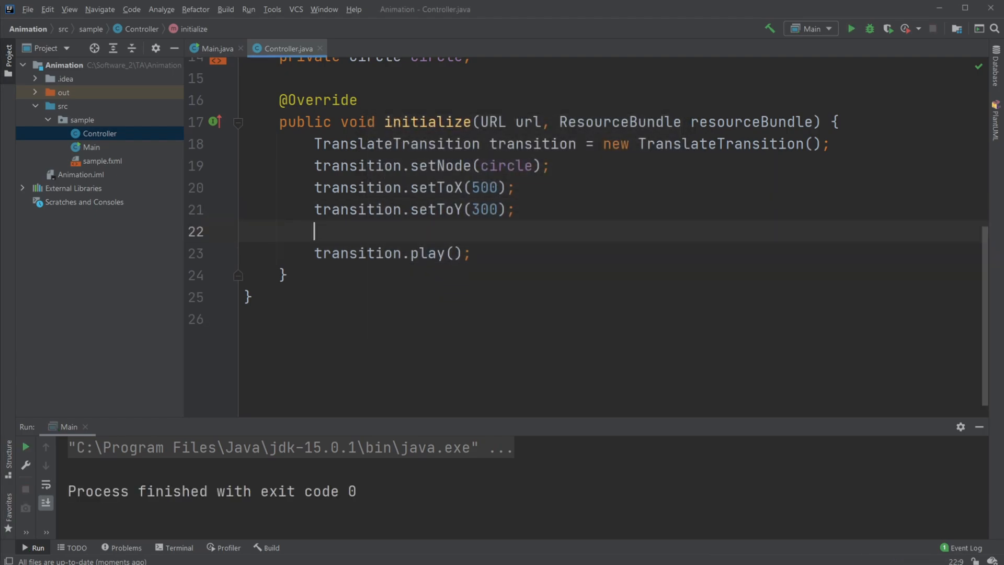
Step: Set the transition duration to Duration.millis(1000) and run to test it
text(transition.)
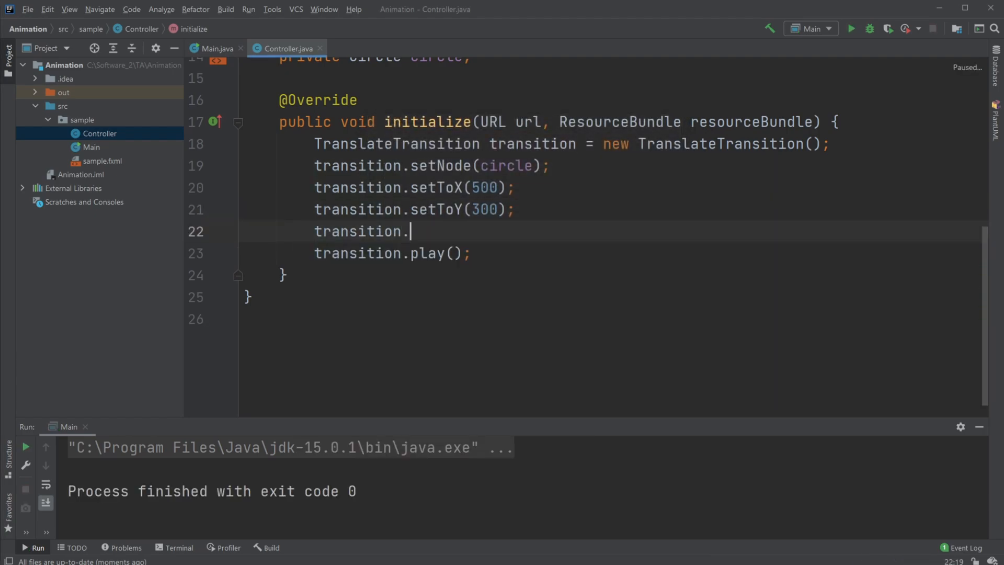
text(setDuration();)
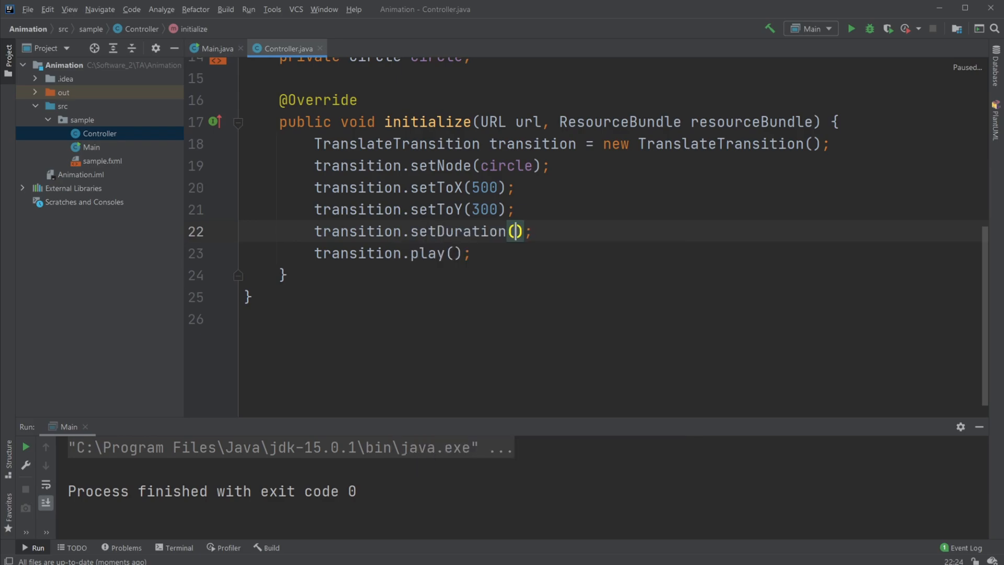
text(Du)
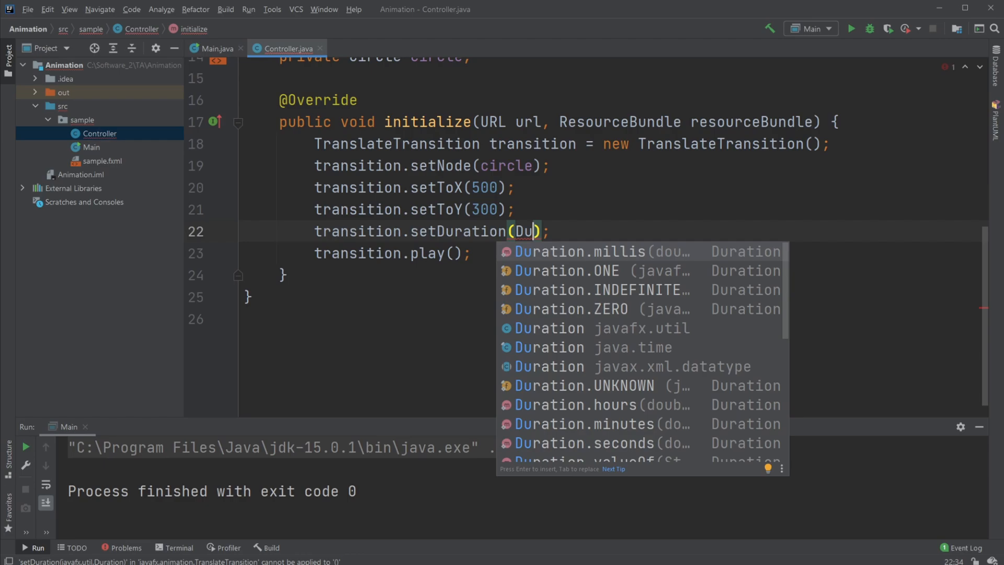
click(574, 250)
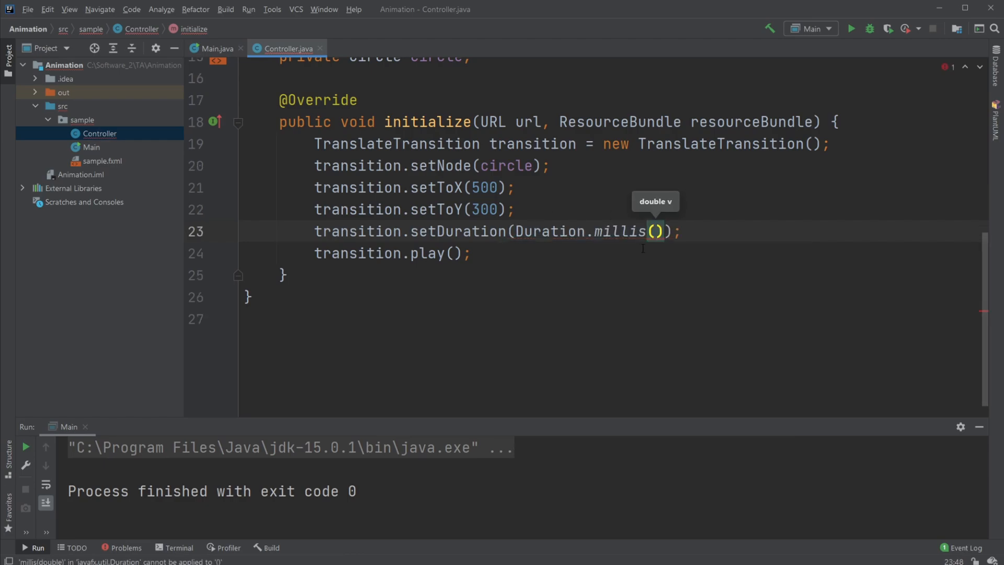
text(1)
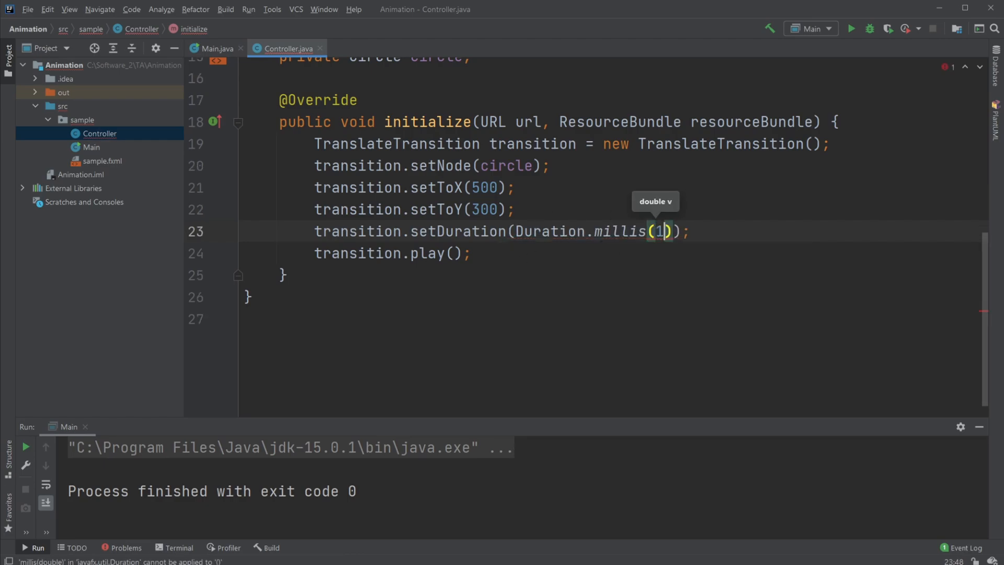
text(000)
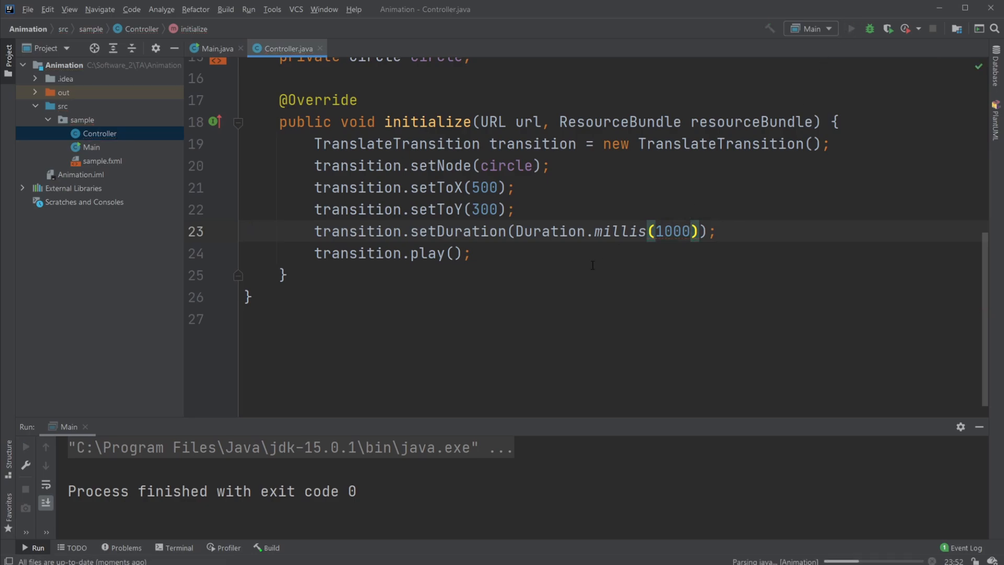
click(852, 29)
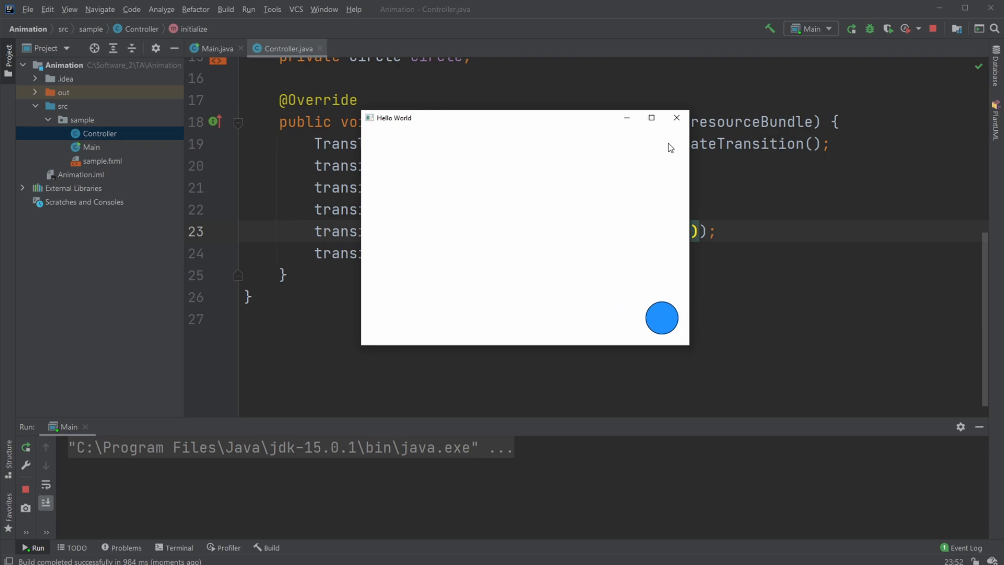
click(676, 119)
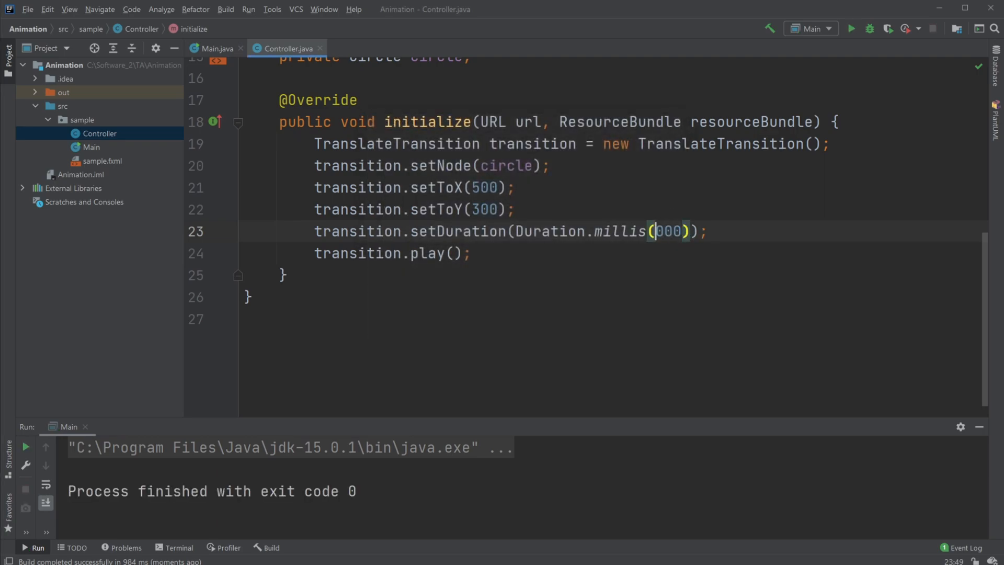
Step: Change the duration to 3000 ms and run to watch the slower movement
text(3)
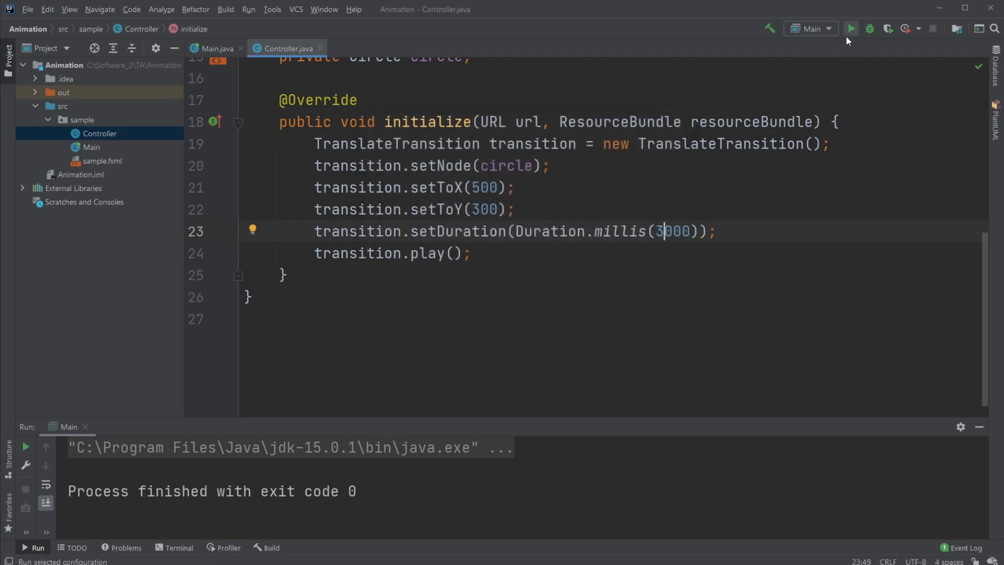
click(850, 28)
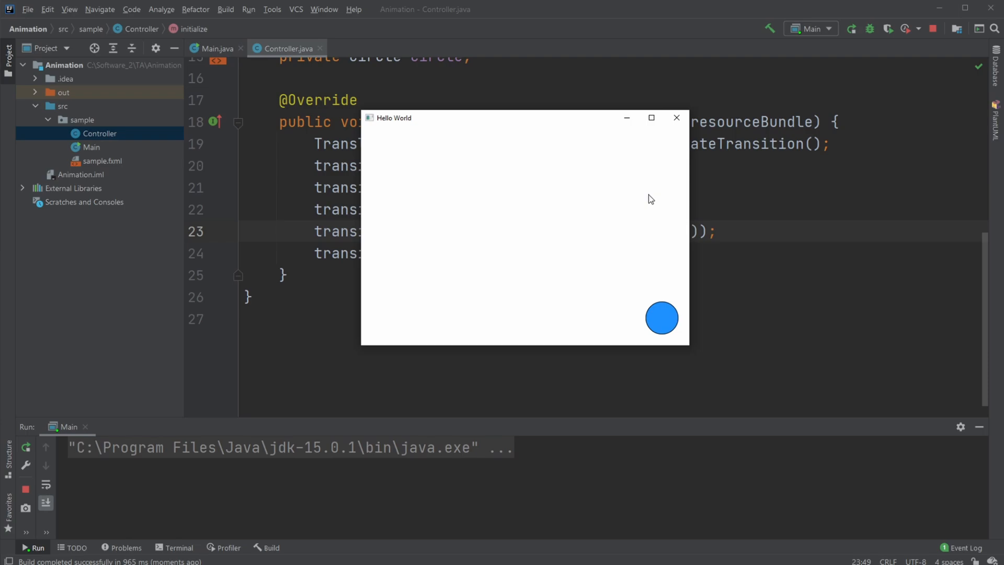
mouse_move(650, 198)
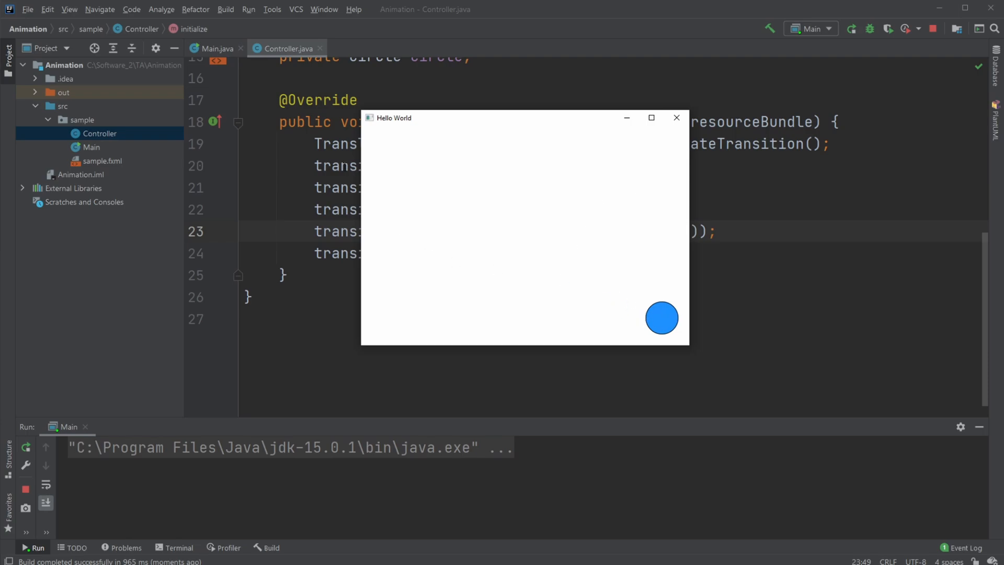
click(677, 118)
text(transition.setAutoReverse();)
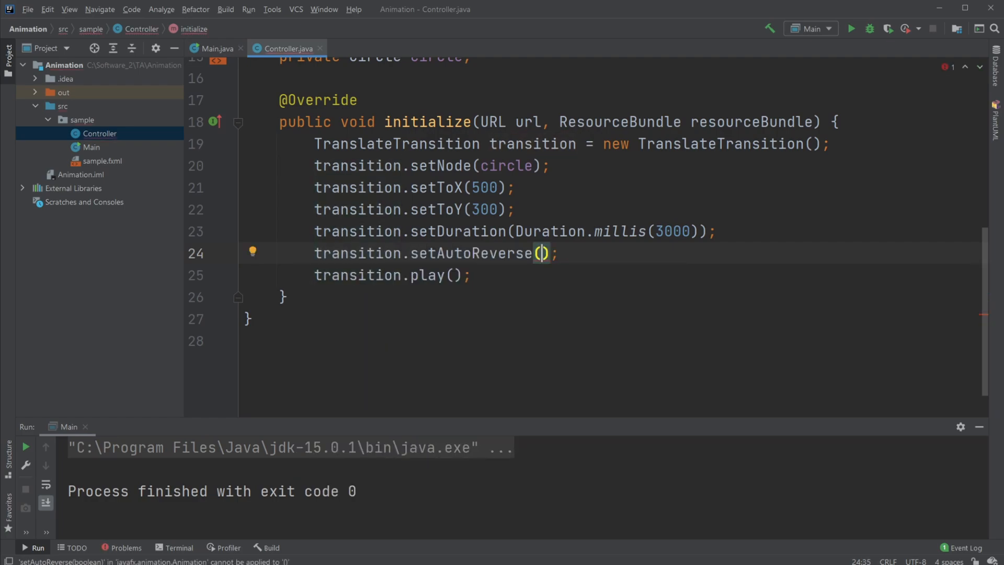
Step: Set setAutoReverse(true) and setCycleCount(2), then run to test the reversing
text(true)
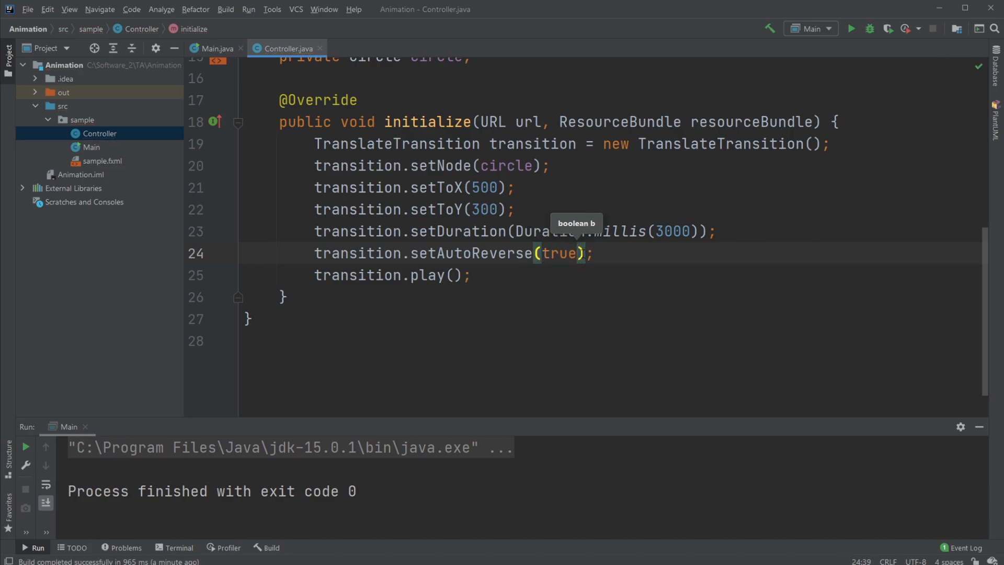
mouse_move(711, 404)
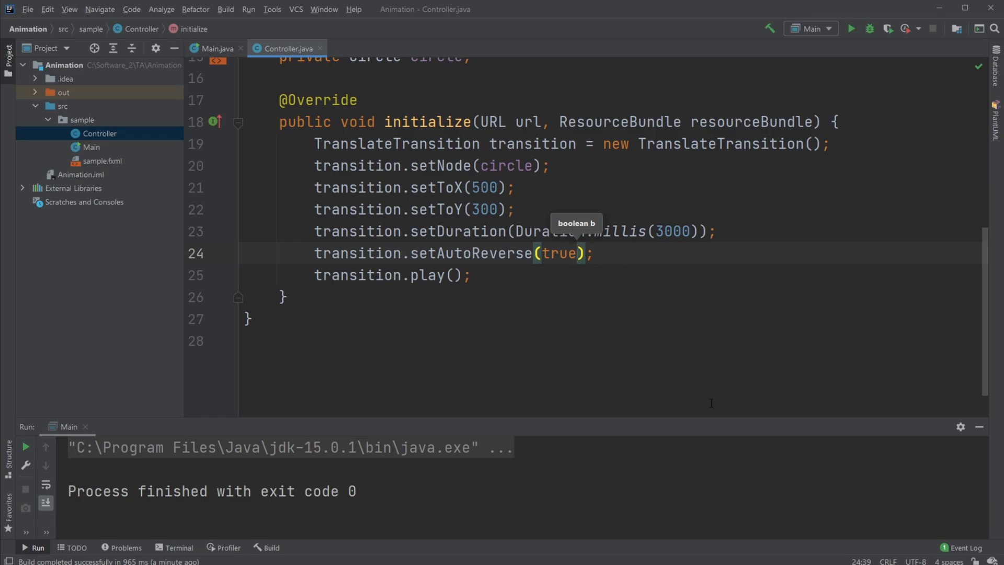
key(enter)
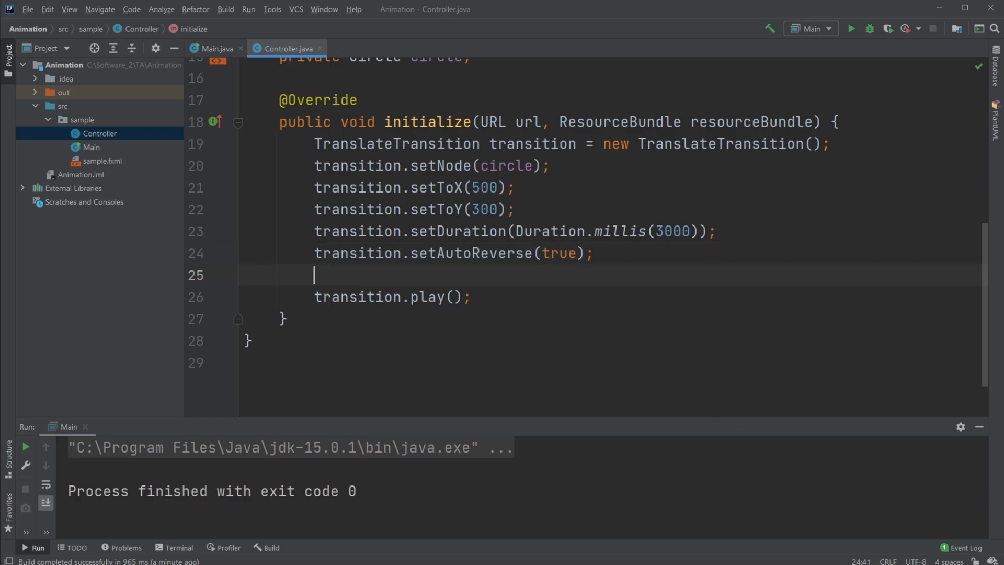
text(transition.)
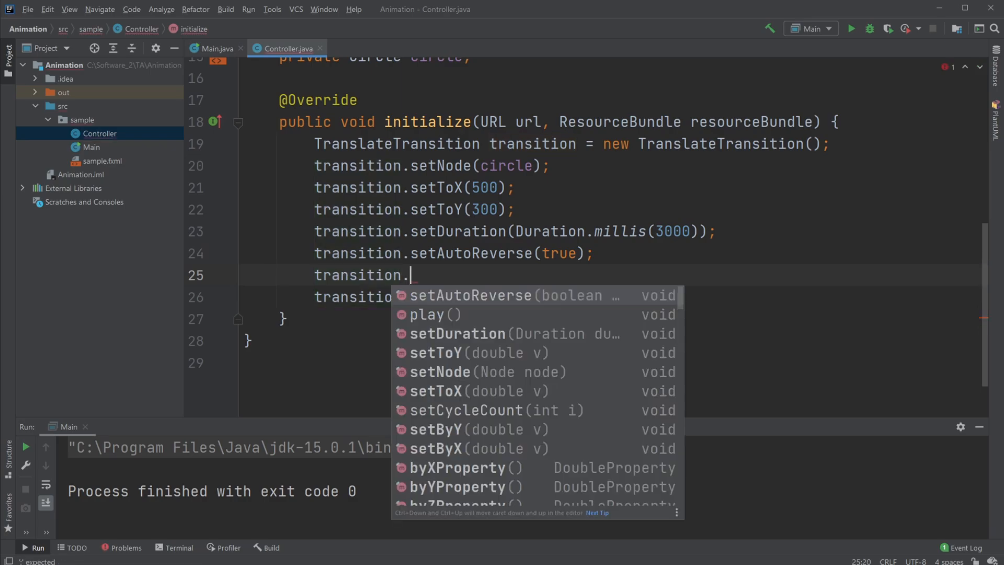
text(s)
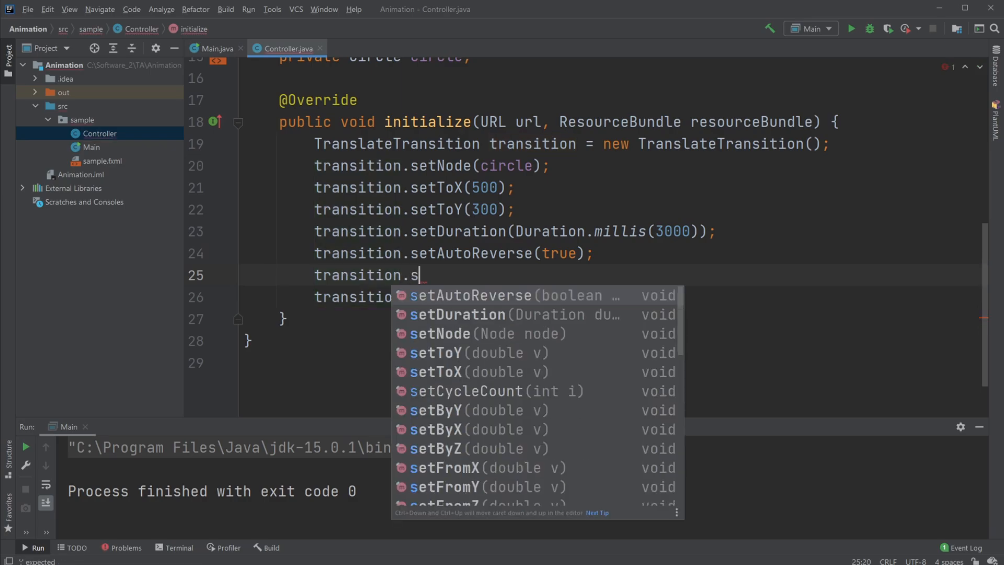
text(etCycleCount();)
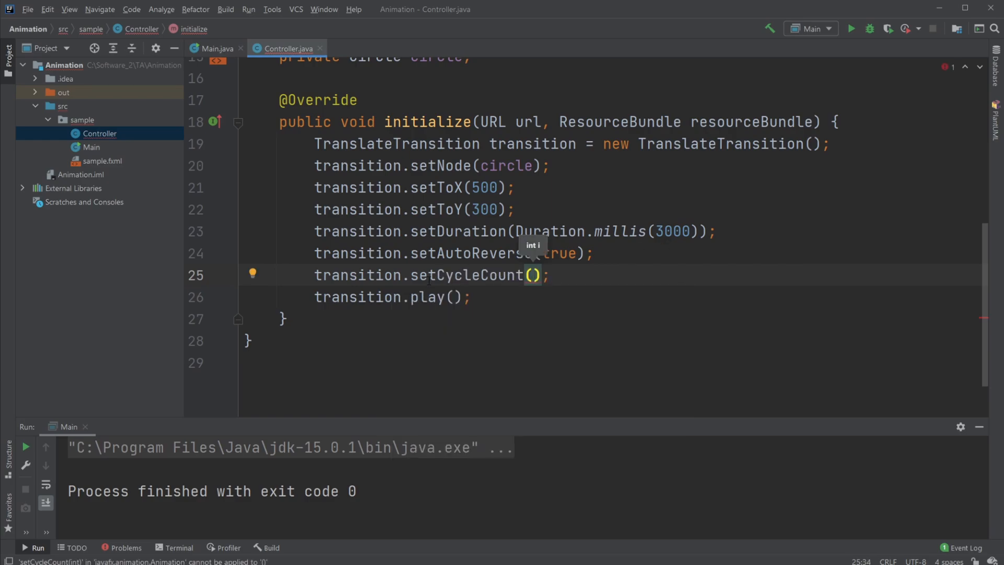
text(2)
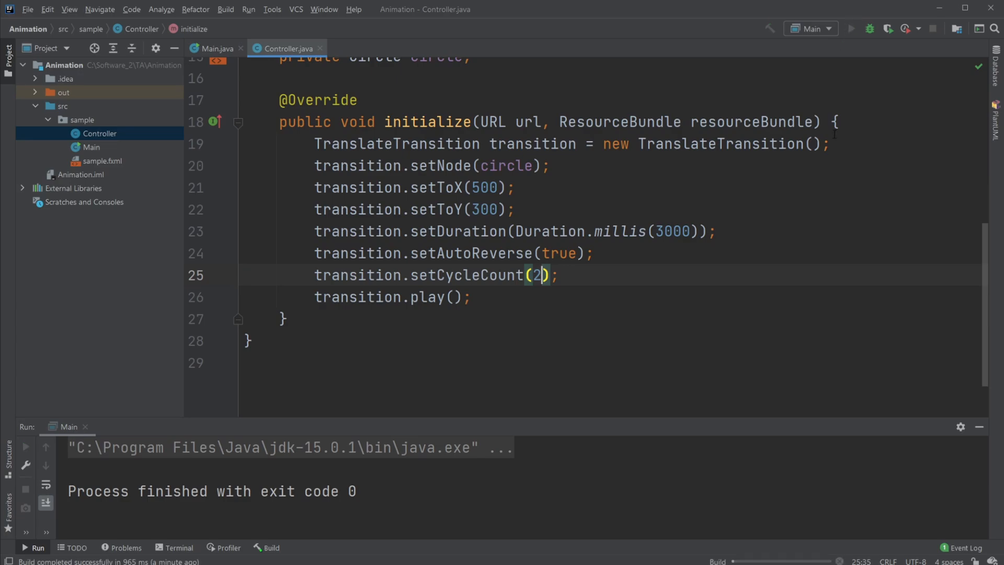
click(851, 29)
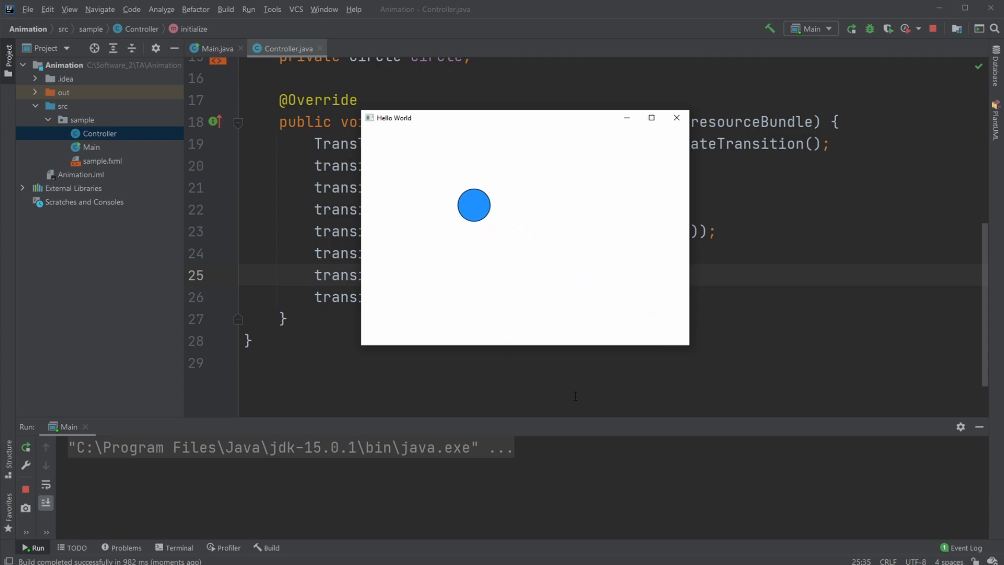
click(677, 119)
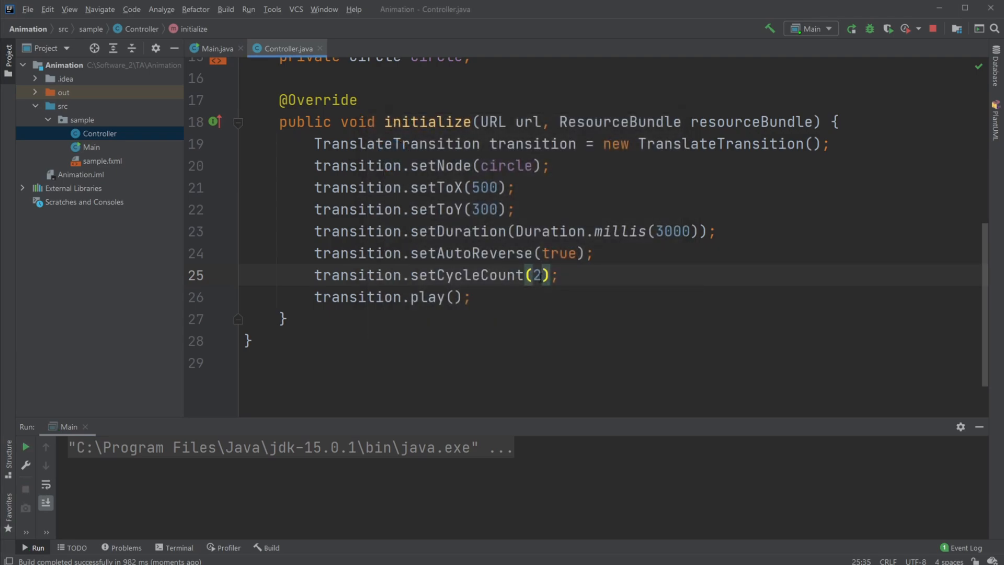
Step: Change the cycle count to 10 and duration to 1000 ms, then run again
text(10)
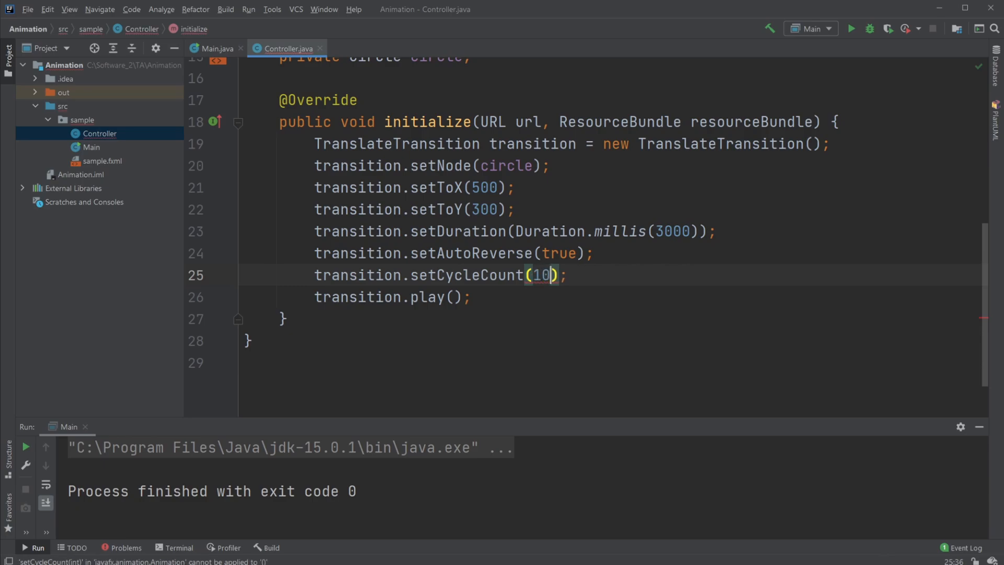
click(660, 232)
text(1)
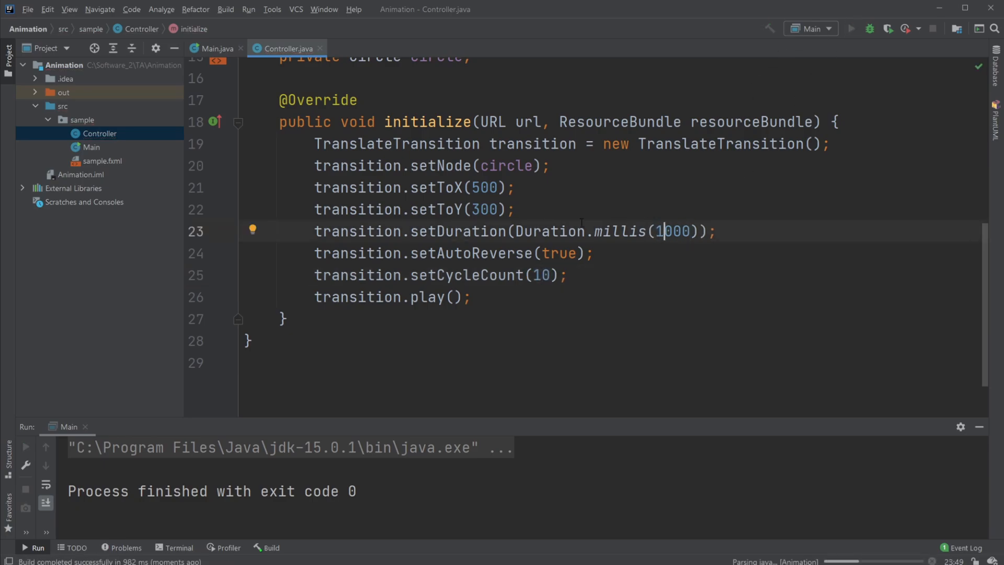
click(852, 28)
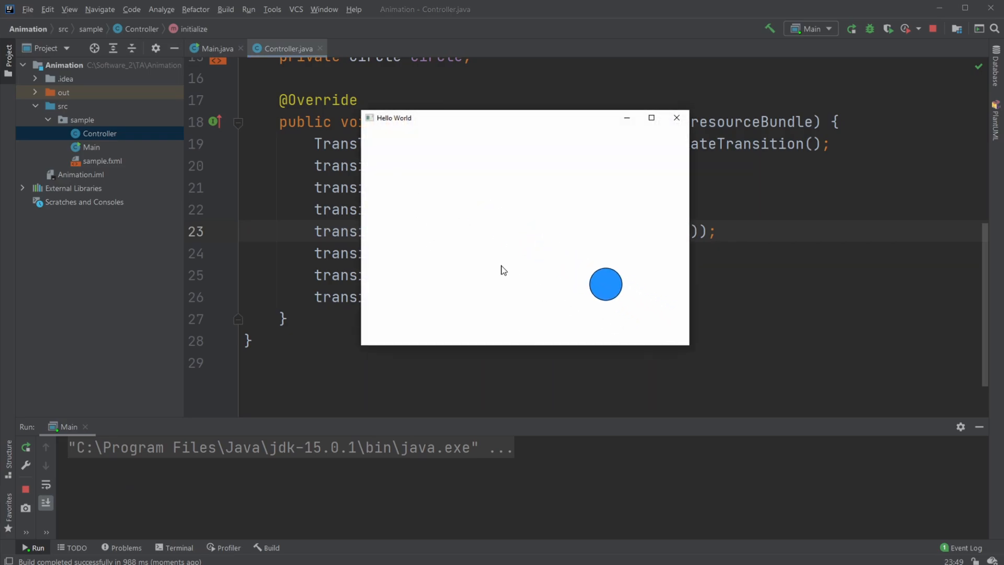
mouse_move(545, 330)
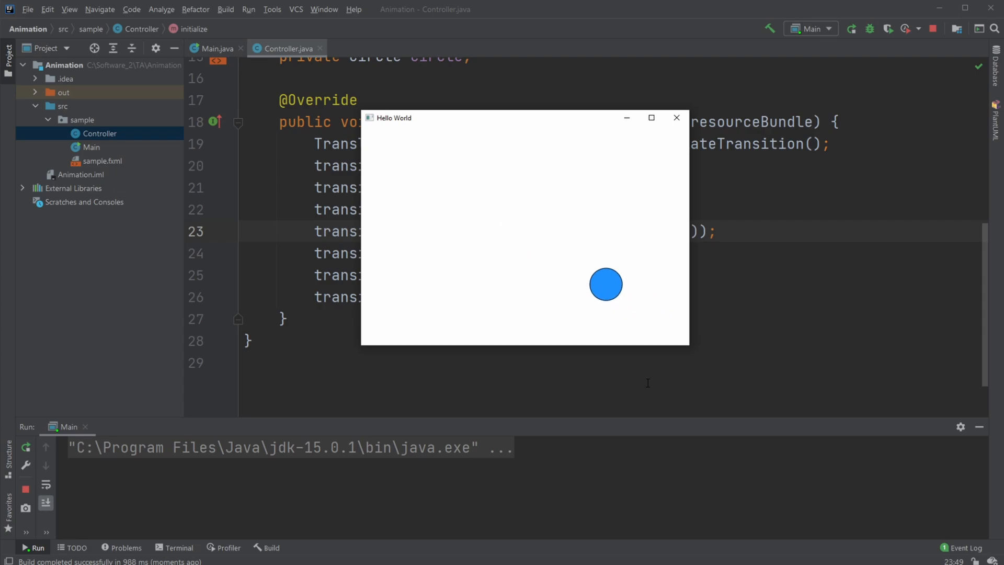
mouse_move(437, 209)
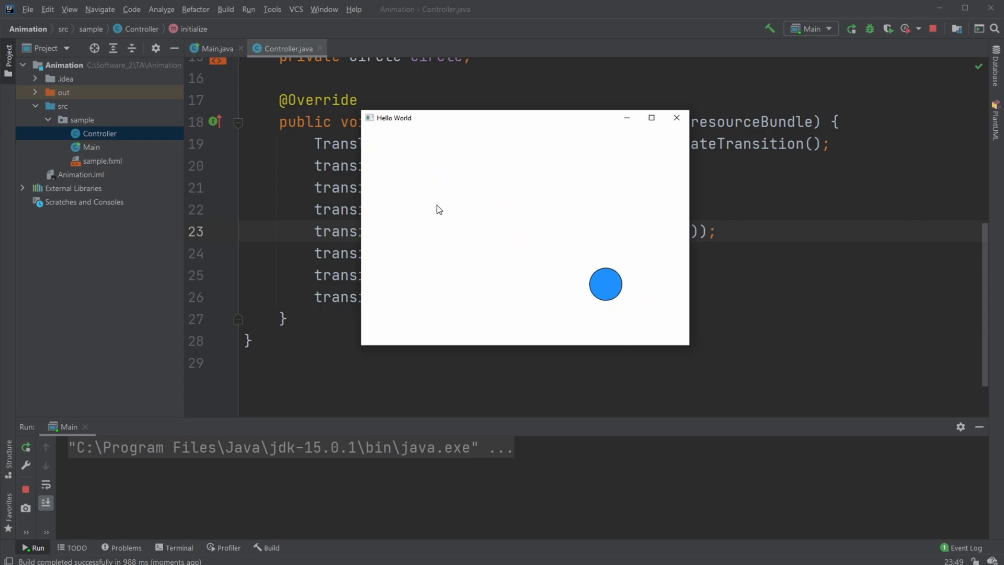
mouse_move(675, 179)
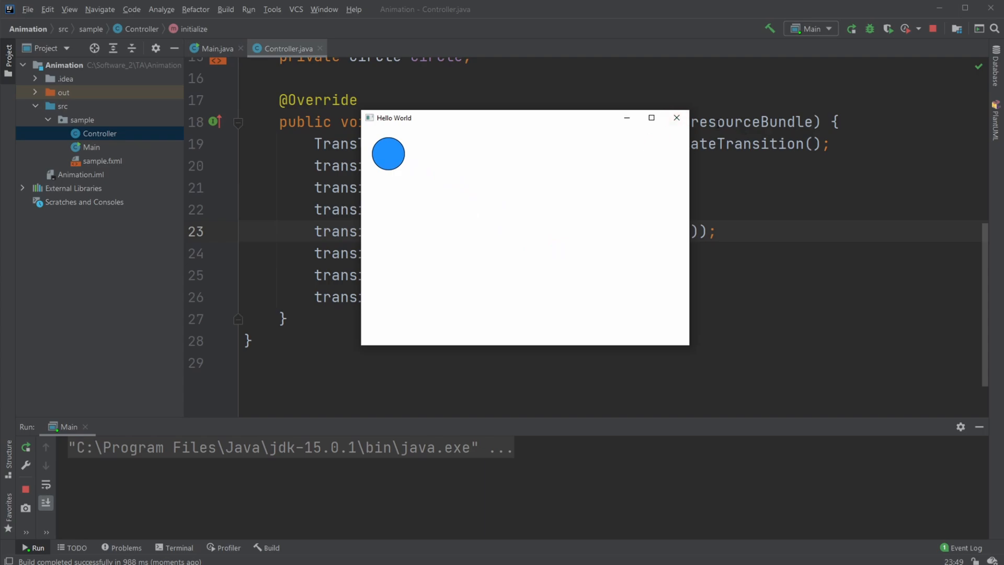
click(677, 118)
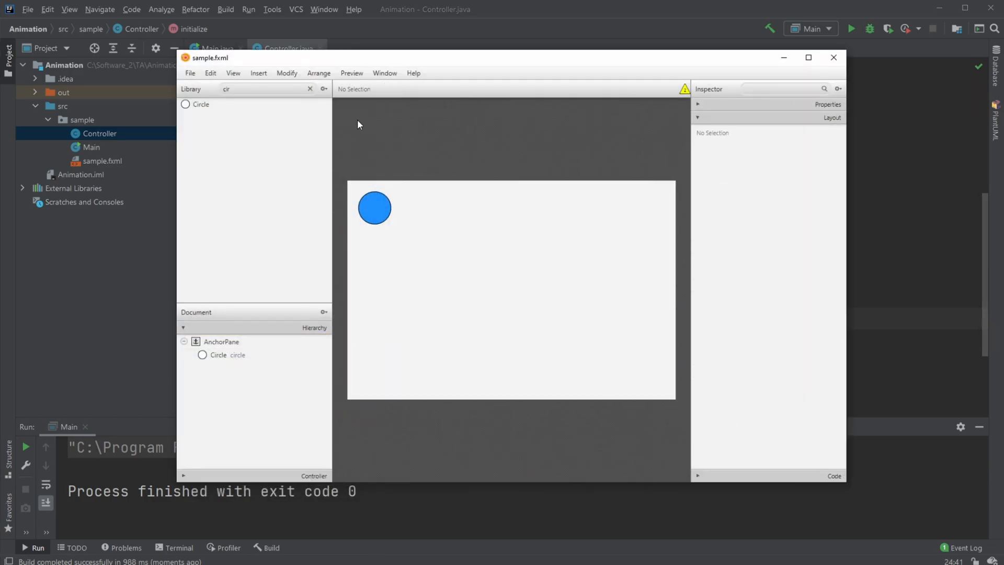
Step: Add a Button from the Library and copy the go(ActionEvent) handler from the skeleton
text(butt)
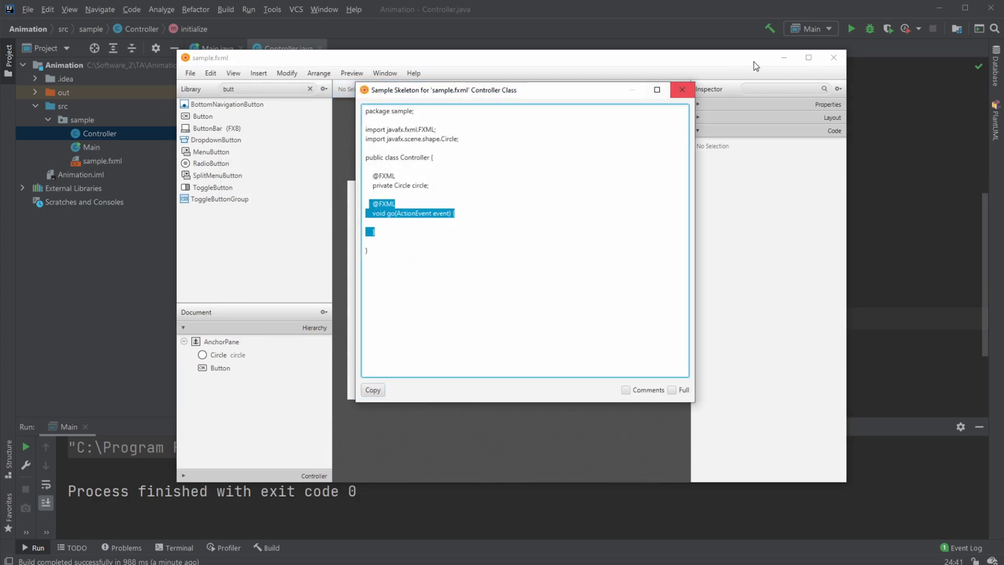
click(681, 90)
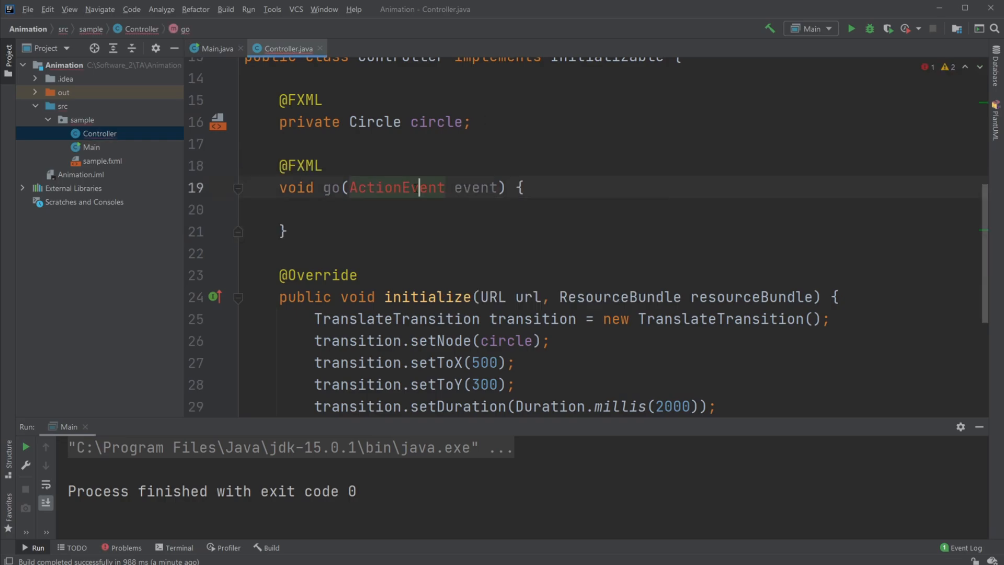
Step: Declare 'TranslateTransition transition;' as a class field in the controller
scroll(down, 3)
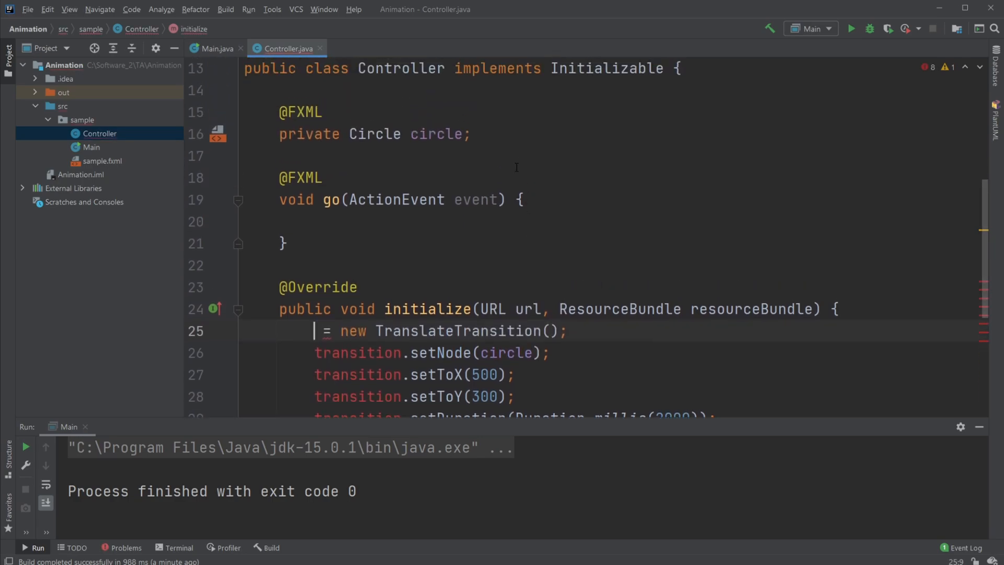
text(TranslateTransition transition)
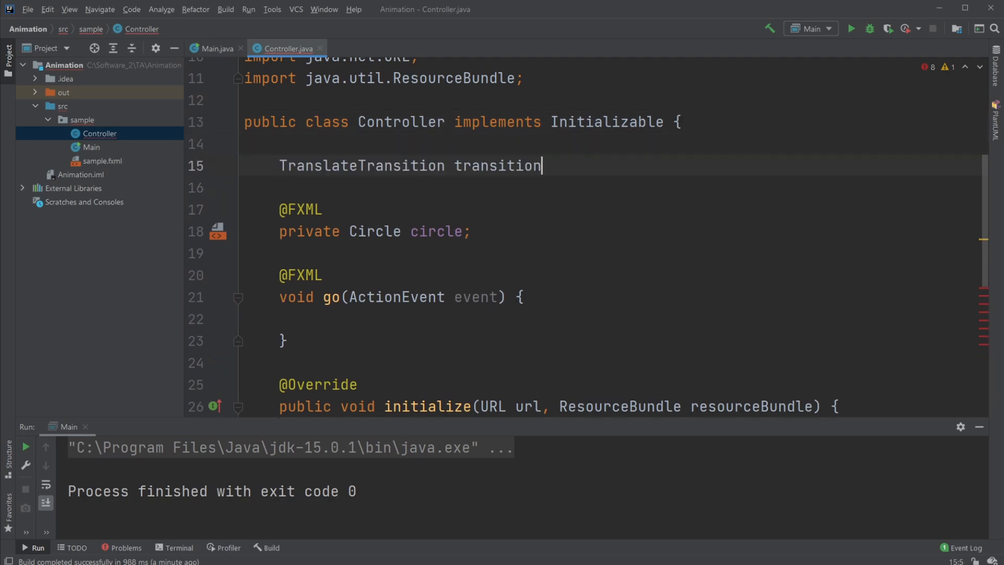
text(;)
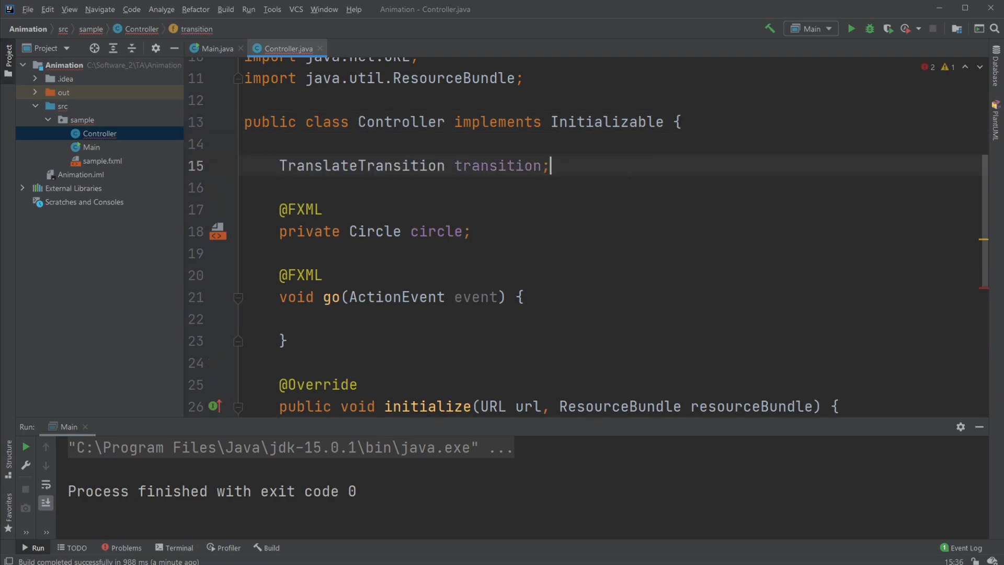
scroll(down, 3)
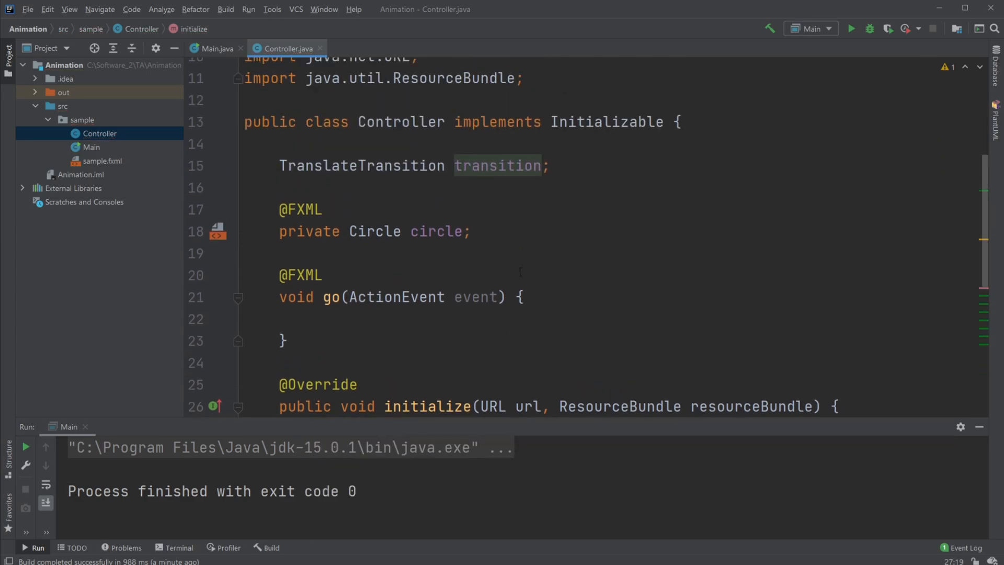
scroll(down, 3)
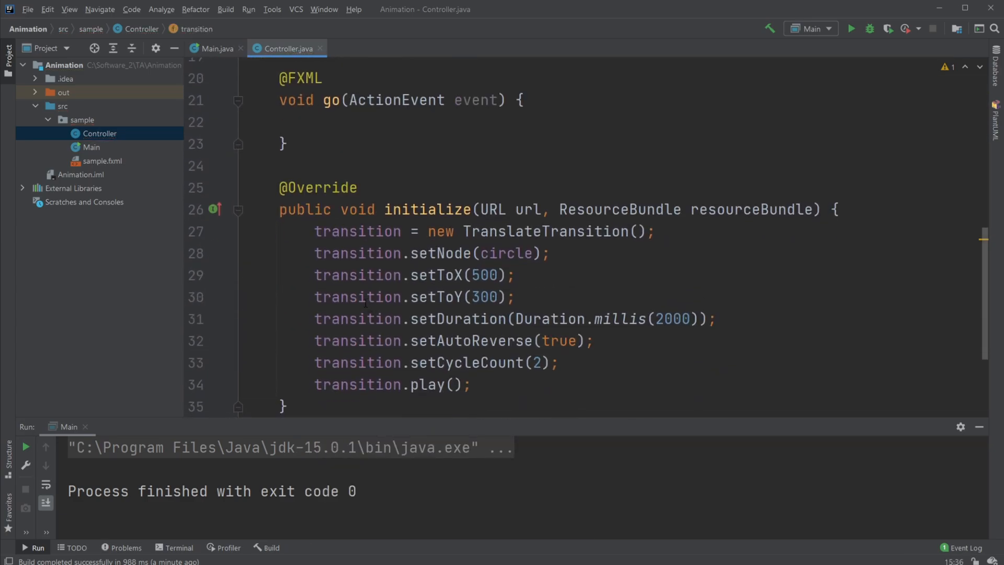
Step: Move transition.play() from initialize into go() and run the app to test the button
click(477, 232)
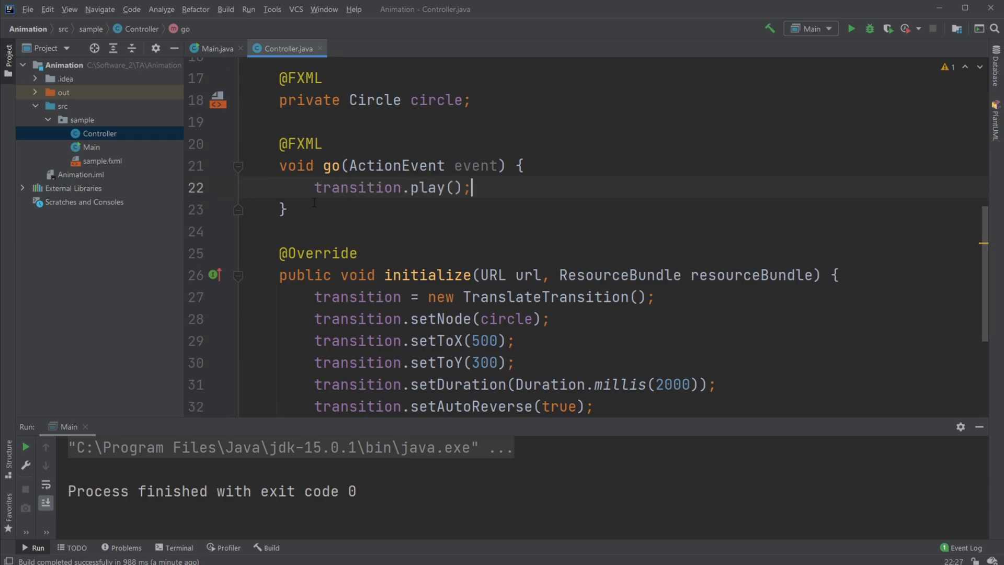
scroll(up, 3)
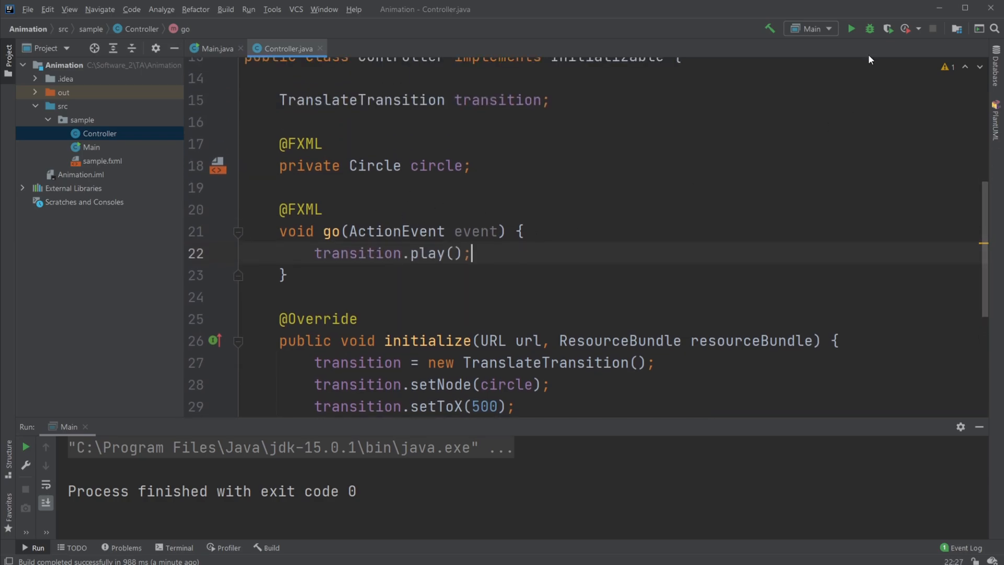
click(852, 28)
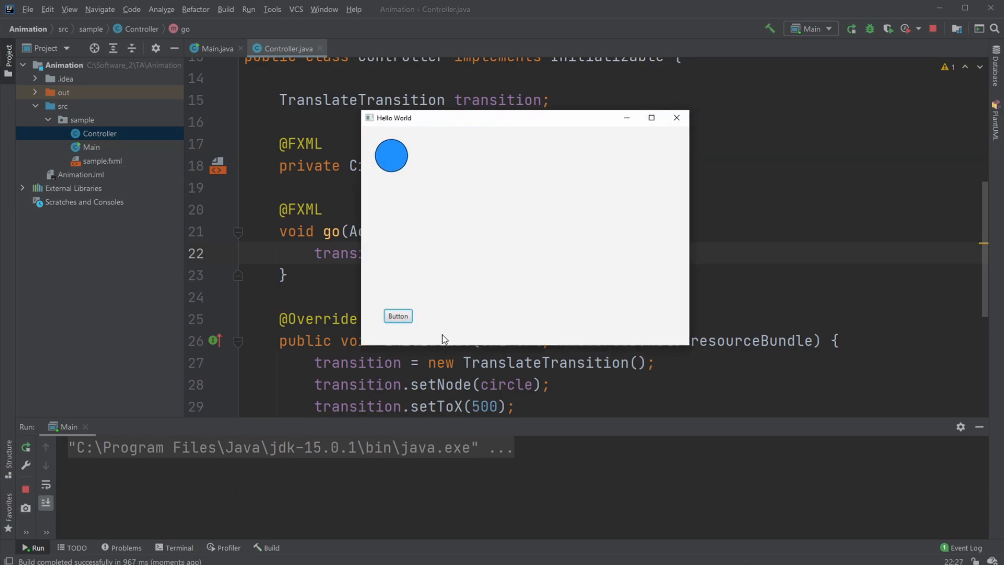
click(398, 316)
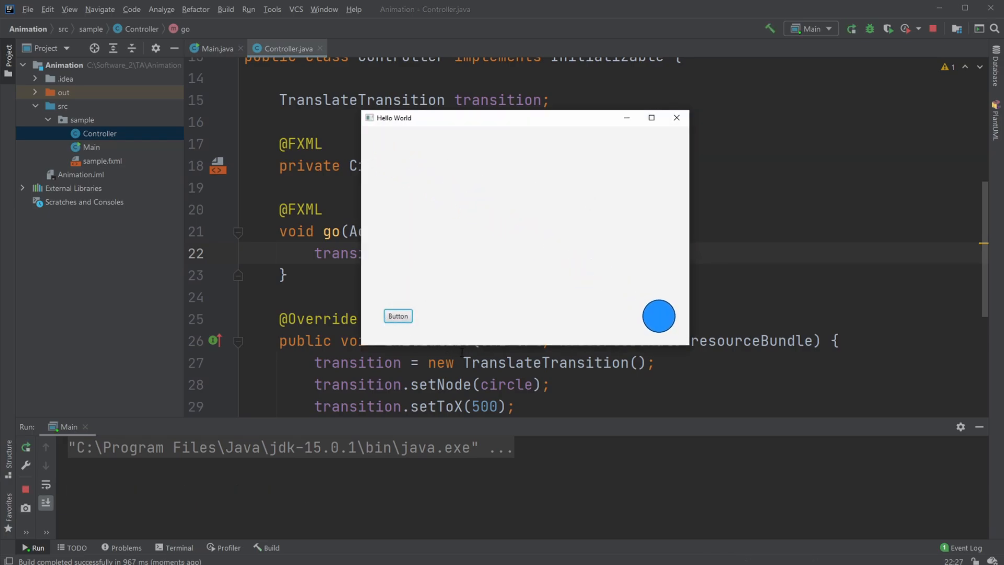
click(397, 316)
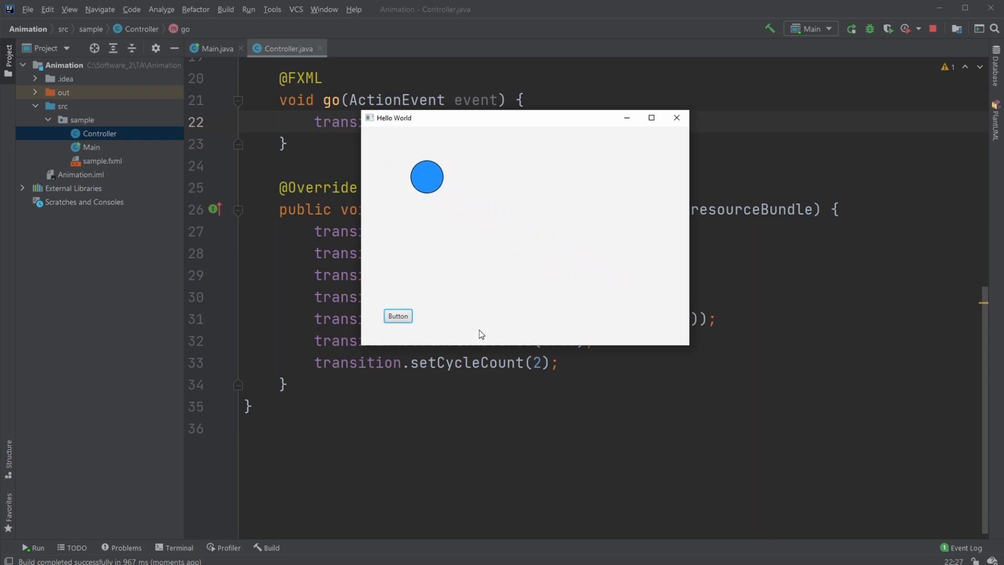
click(398, 316)
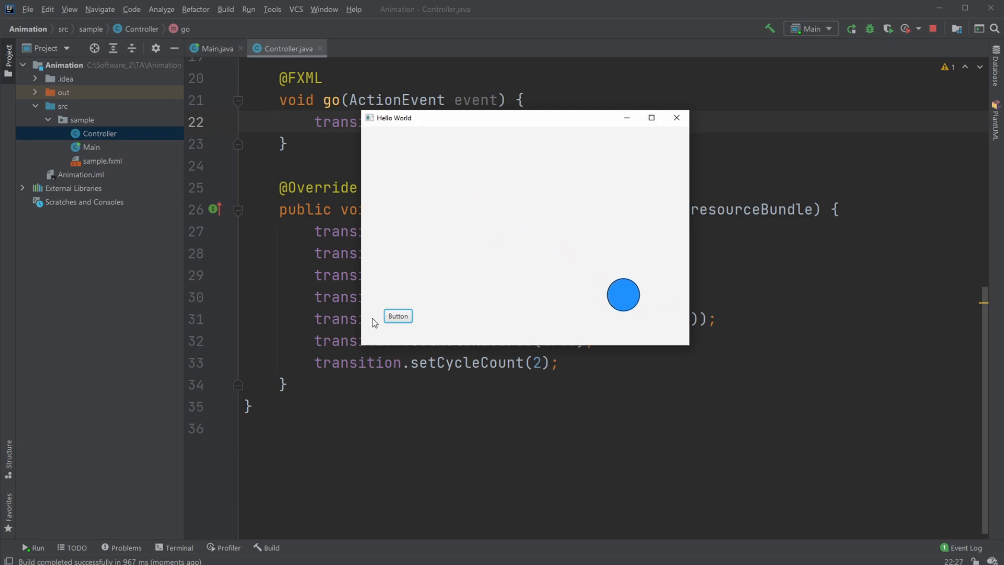
click(397, 316)
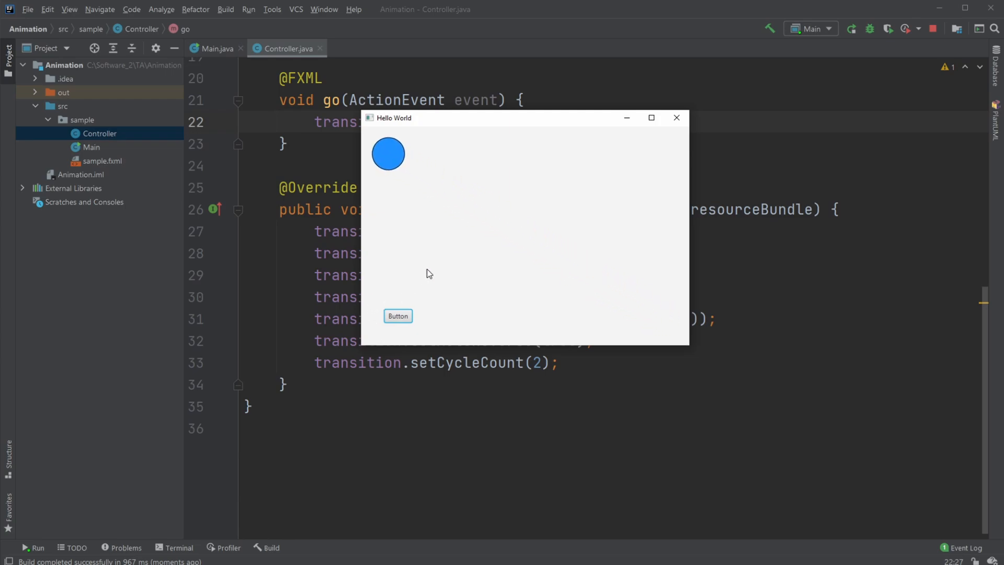
scroll(up, 3)
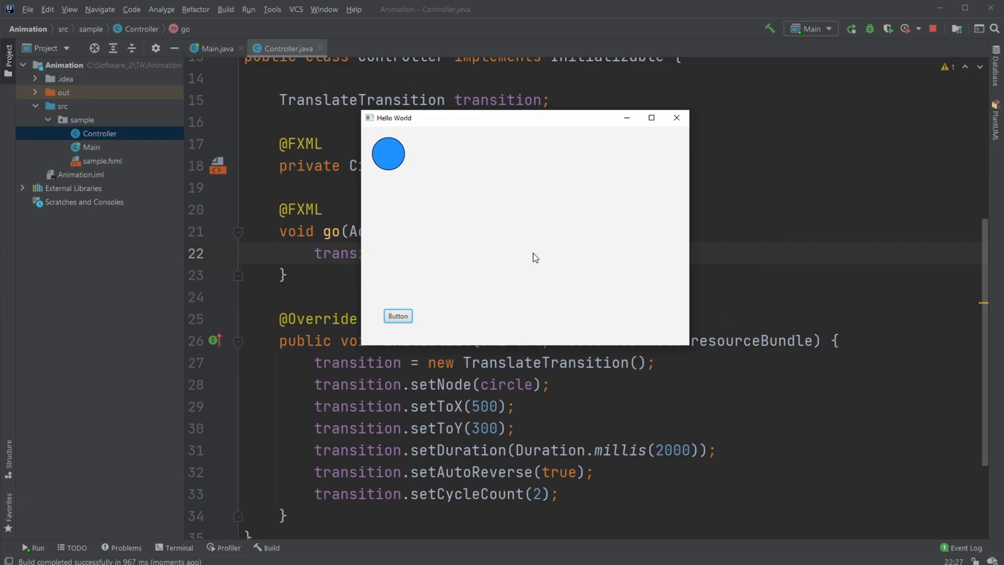
click(397, 316)
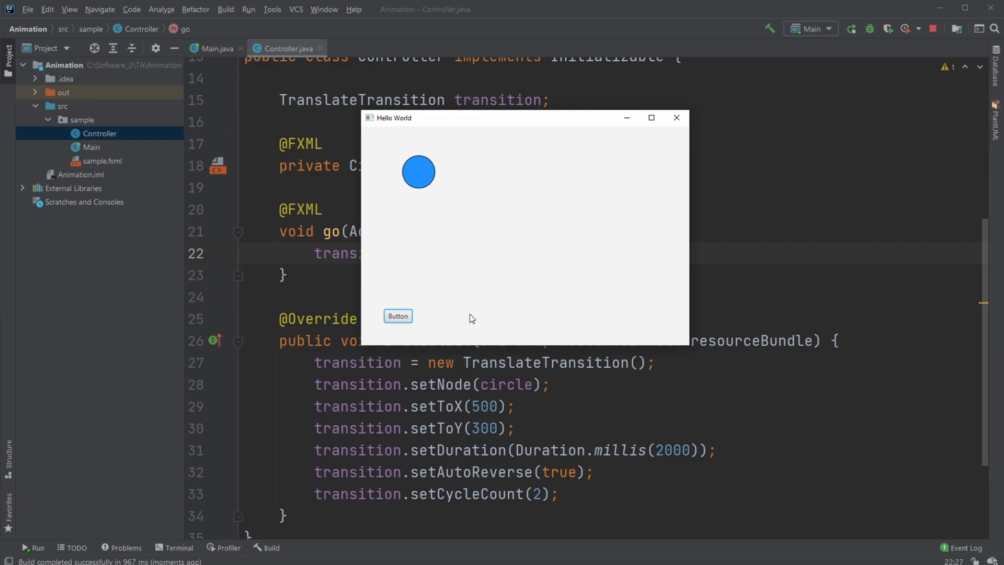
click(398, 316)
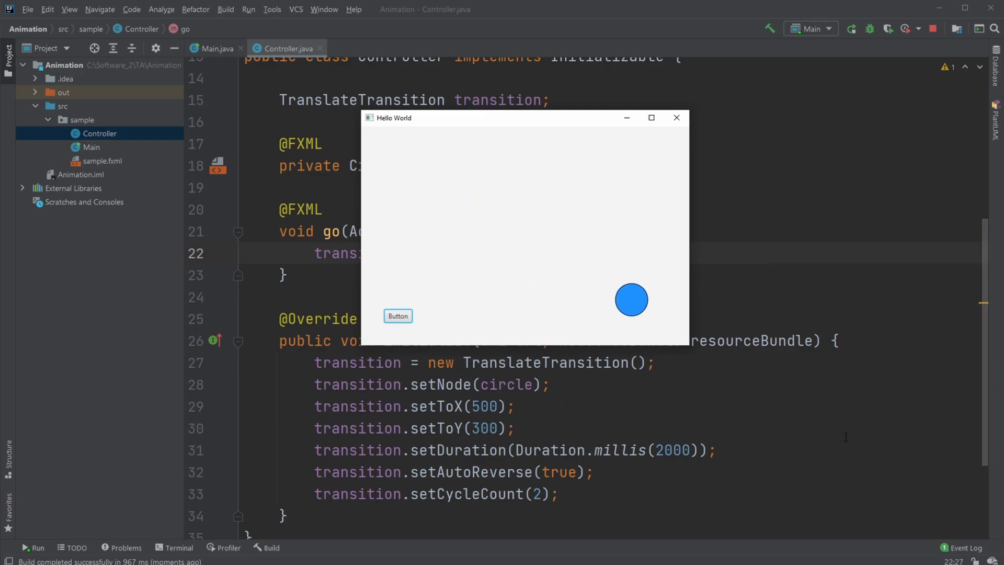
click(398, 316)
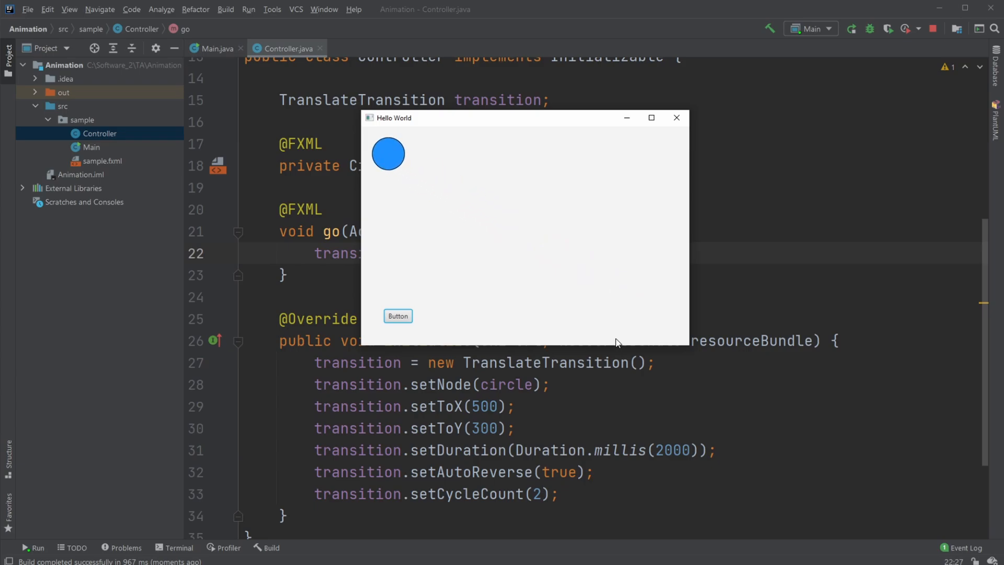